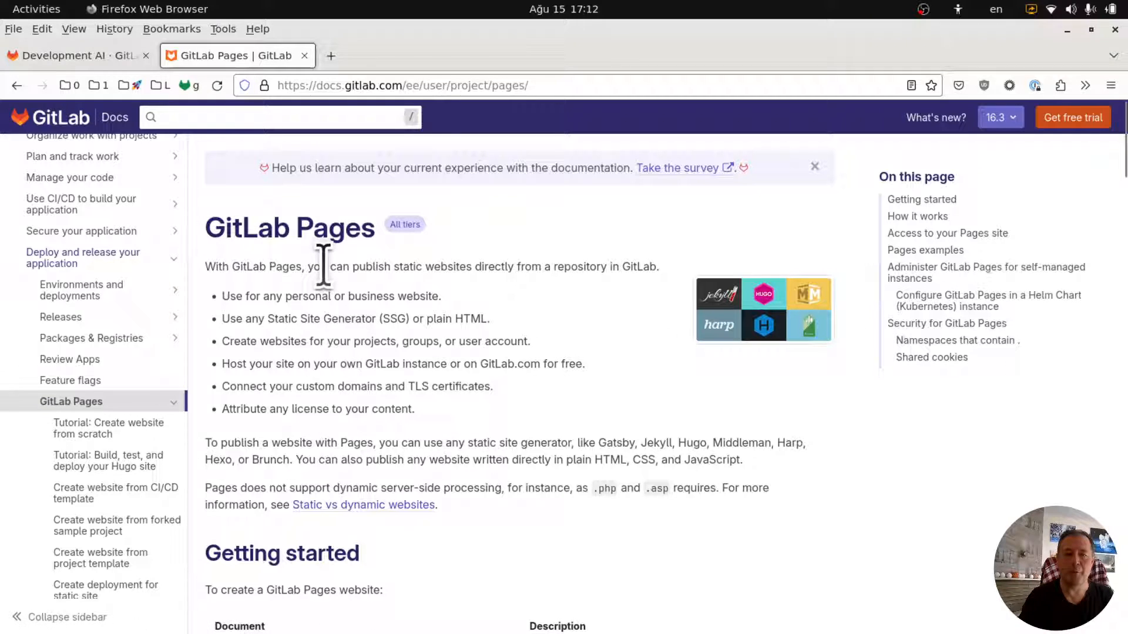
Step: Scroll the Pages docs to Getting started and follow 'Use a project template'
{"action": "double_click", "coordinate": [289, 227]}
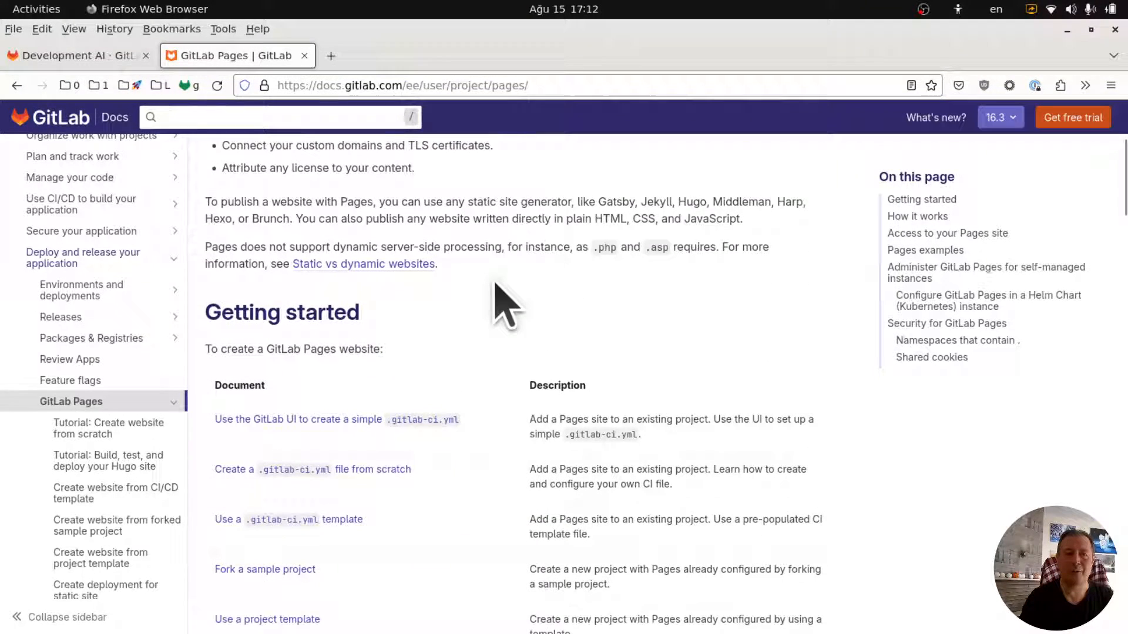
{"action": "mouse_move", "coordinate": [500, 320]}
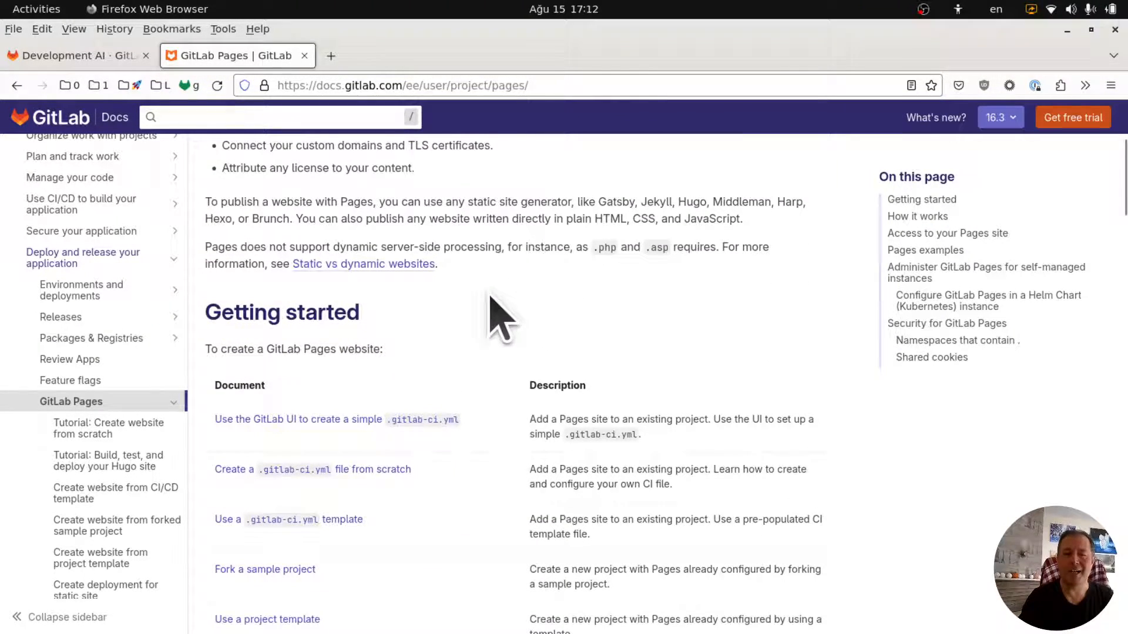
{"action": "scroll", "scroll_direction": "down", "scroll_amount": 3}
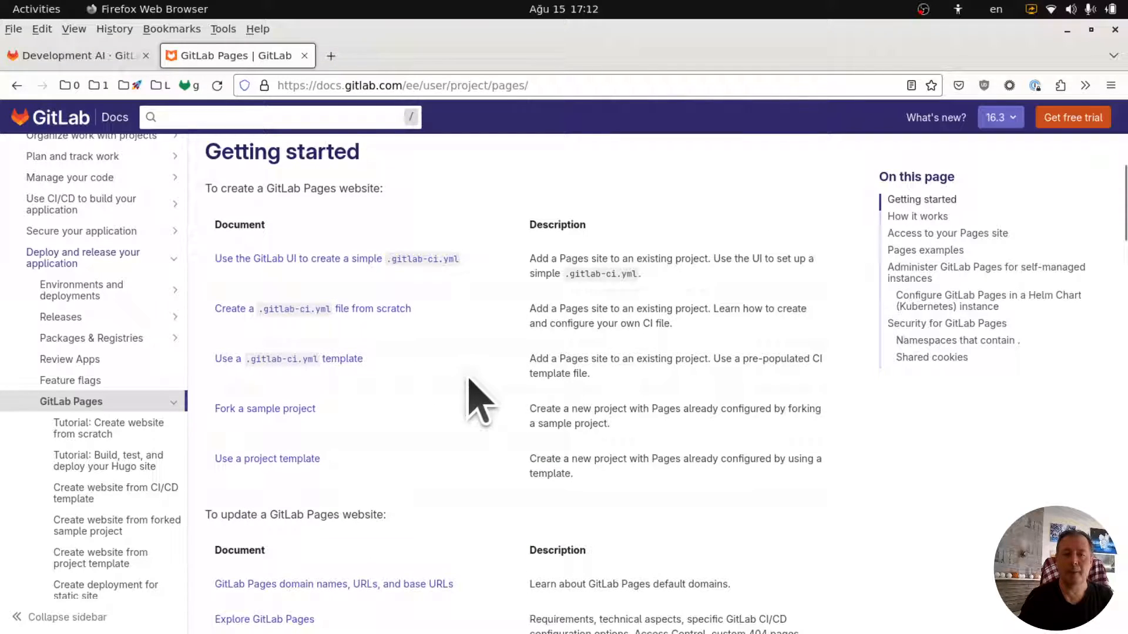
{"action": "left_click", "coordinate": [266, 458]}
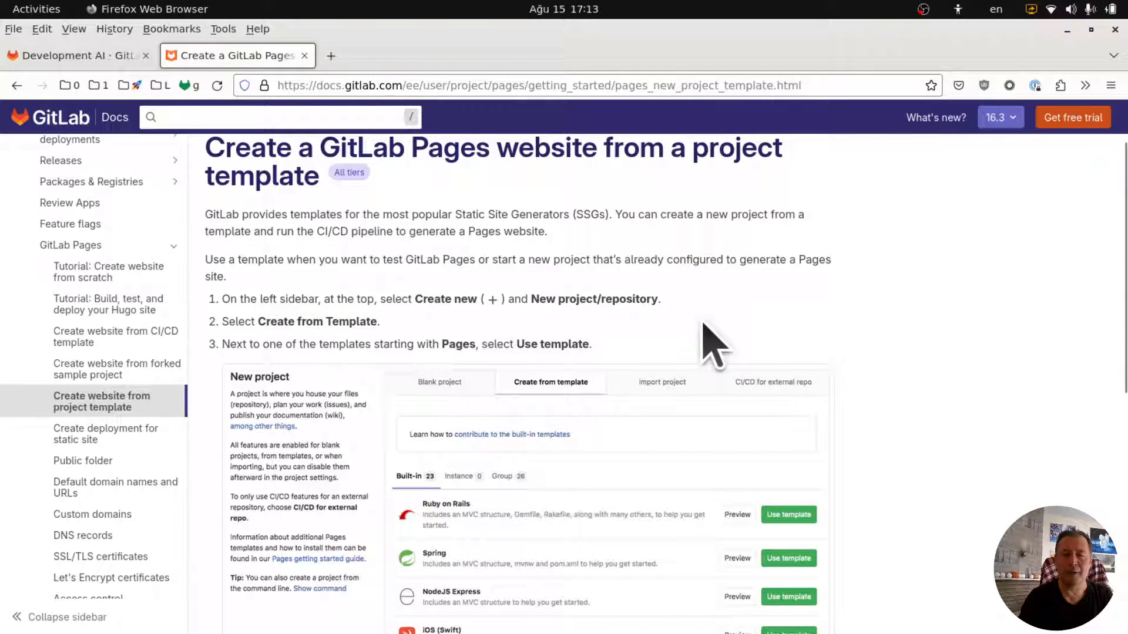
Step: Read through the template guide, then return to the group's Create new project page
{"action": "triple_click", "coordinate": [300, 322]}
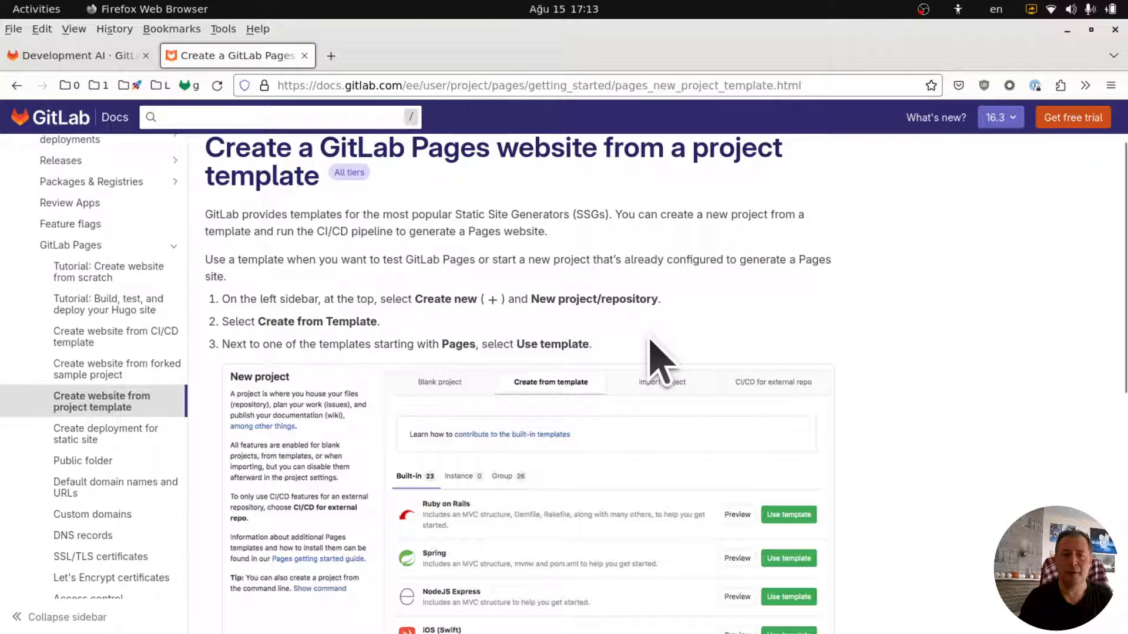
{"action": "scroll", "scroll_direction": "down", "scroll_amount": 3}
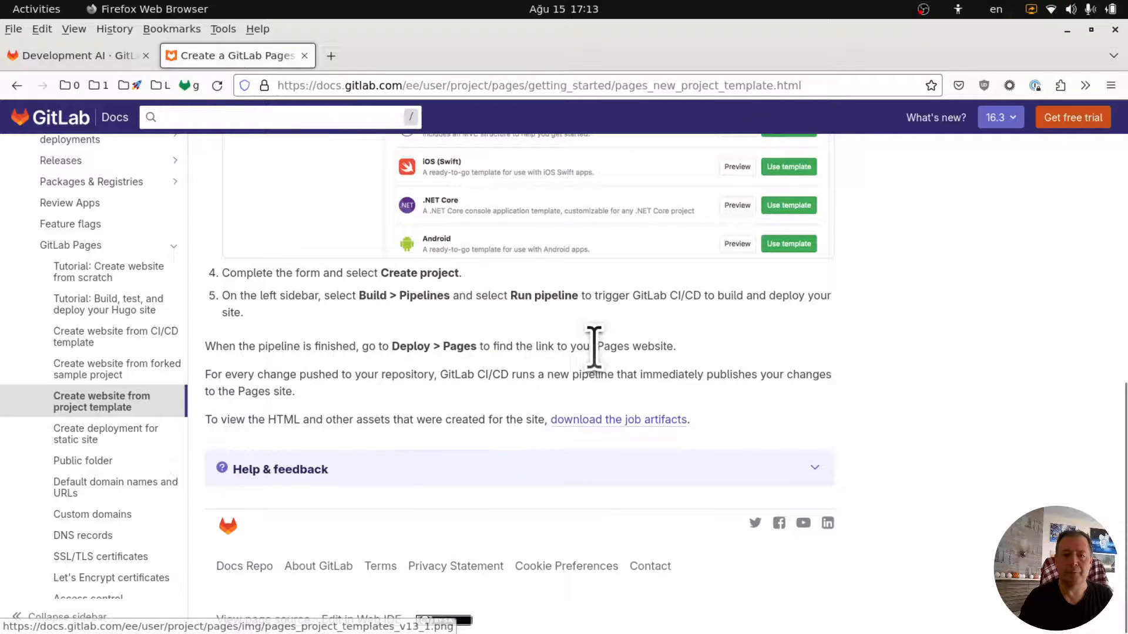
{"action": "double_click", "coordinate": [675, 295]}
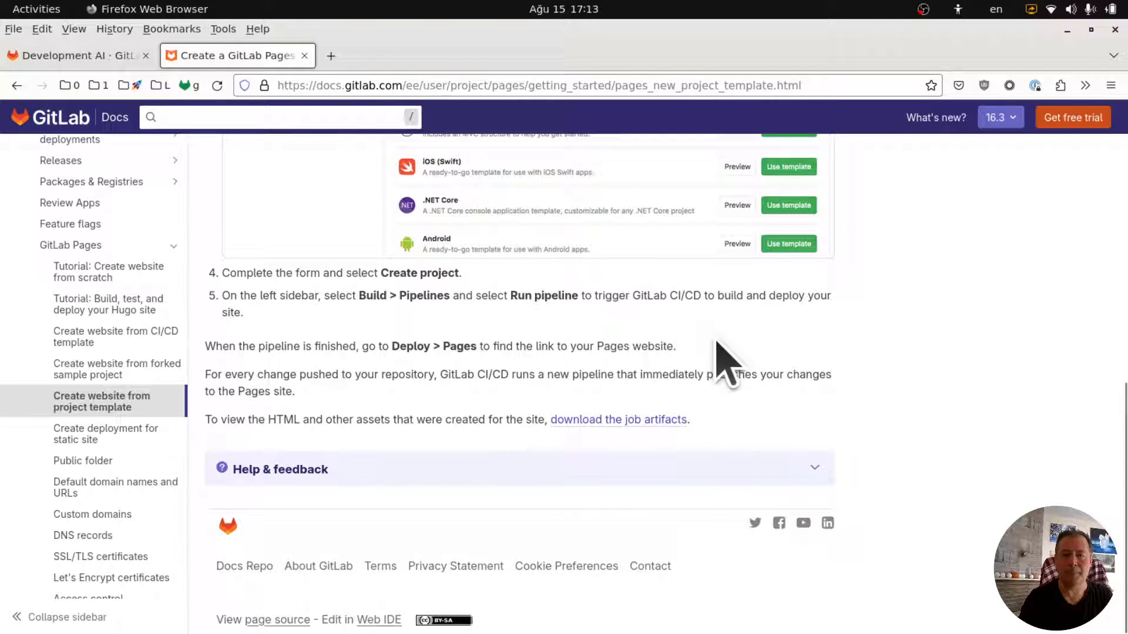
{"action": "mouse_move", "coordinate": [733, 366]}
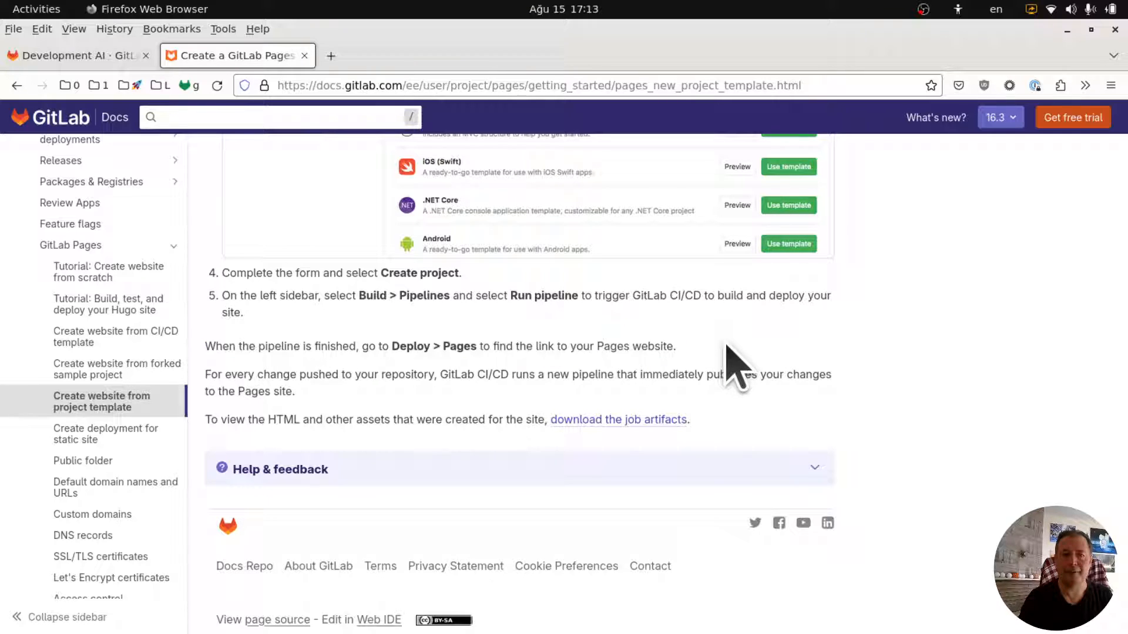
{"action": "left_click", "coordinate": [72, 56]}
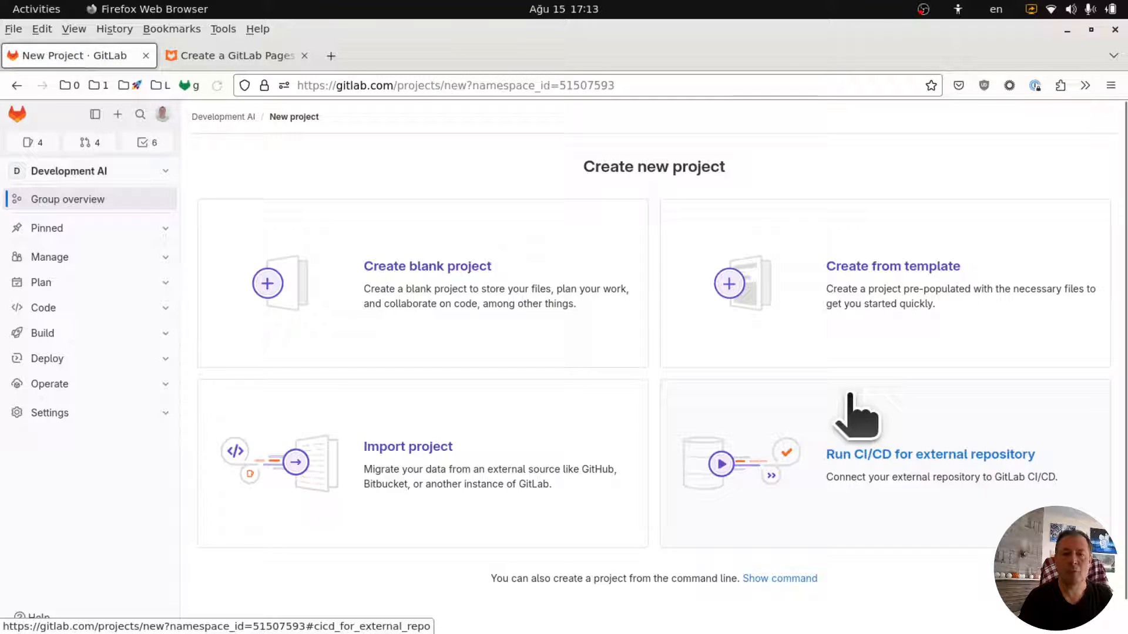
Step: Choose Create from template and scroll the Built-in list to the Pages templates
{"action": "left_click", "coordinate": [891, 266]}
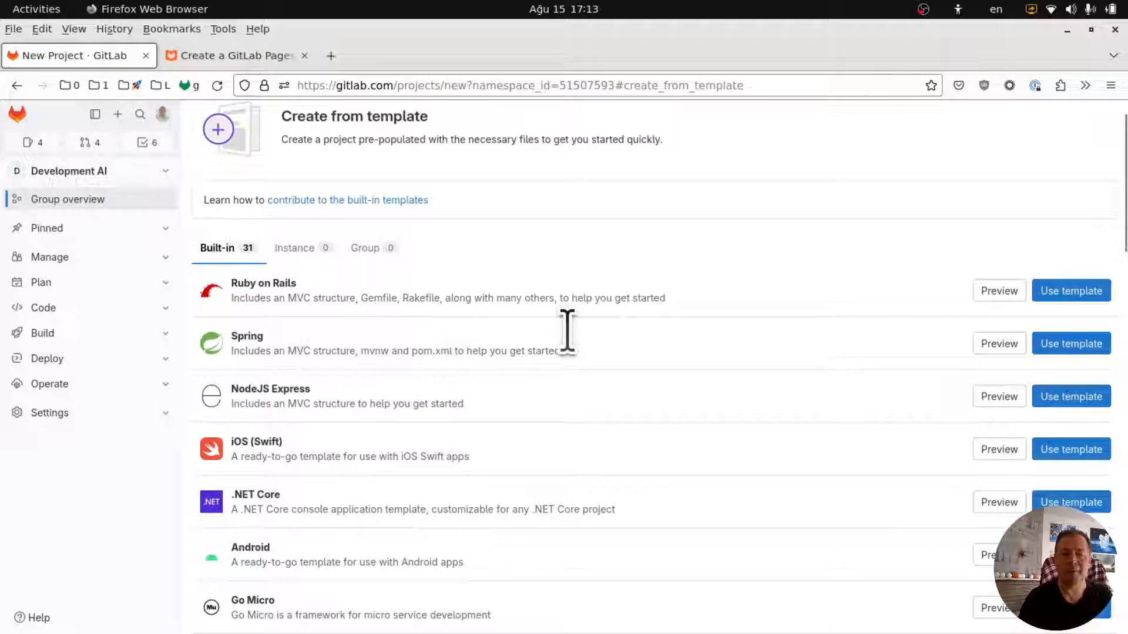
{"action": "scroll", "scroll_direction": "down", "scroll_amount": 3}
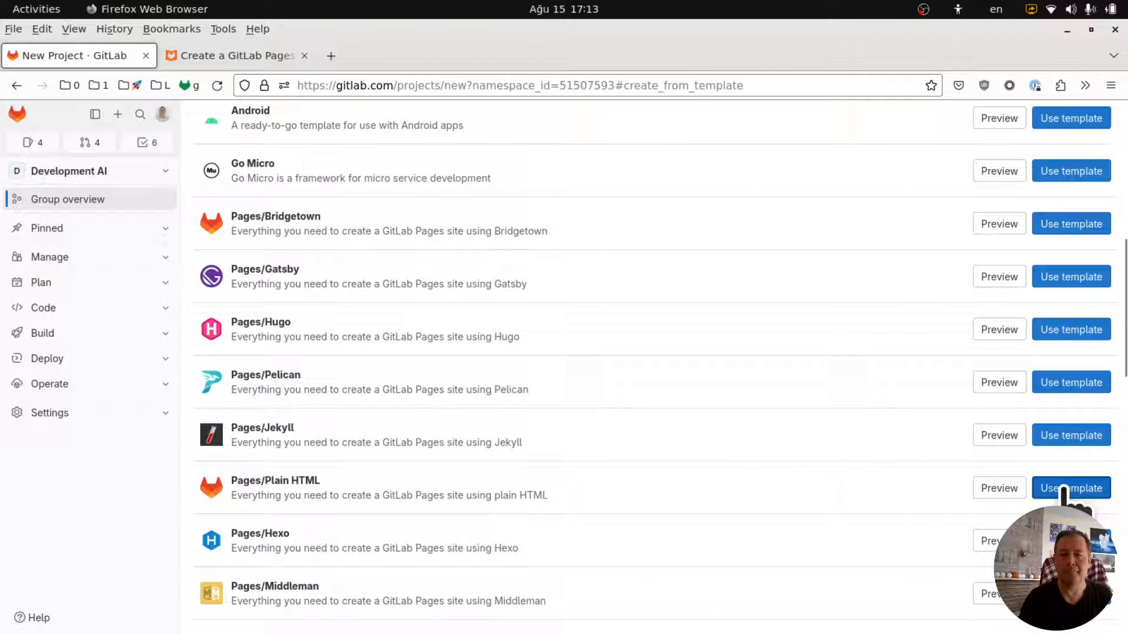
Step: Create public project 'Dev AI' from Pages/Plain HTML with description 'Development & AI'
{"action": "left_click", "coordinate": [1070, 488]}
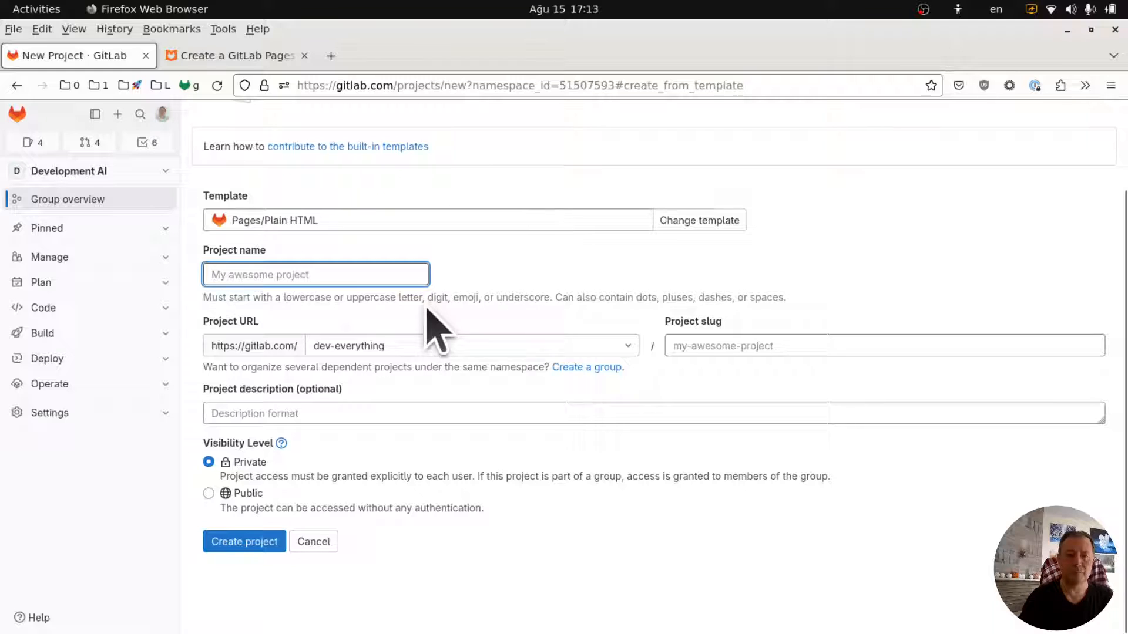
{"action": "type", "text": "Dev AI"}
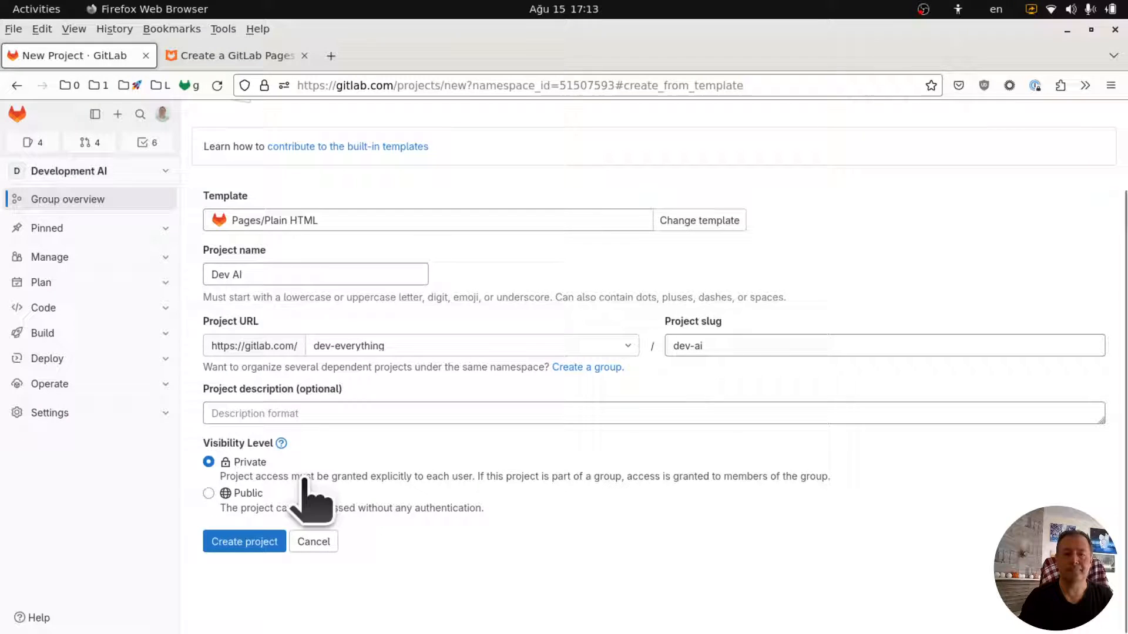
{"action": "left_click", "coordinate": [208, 493]}
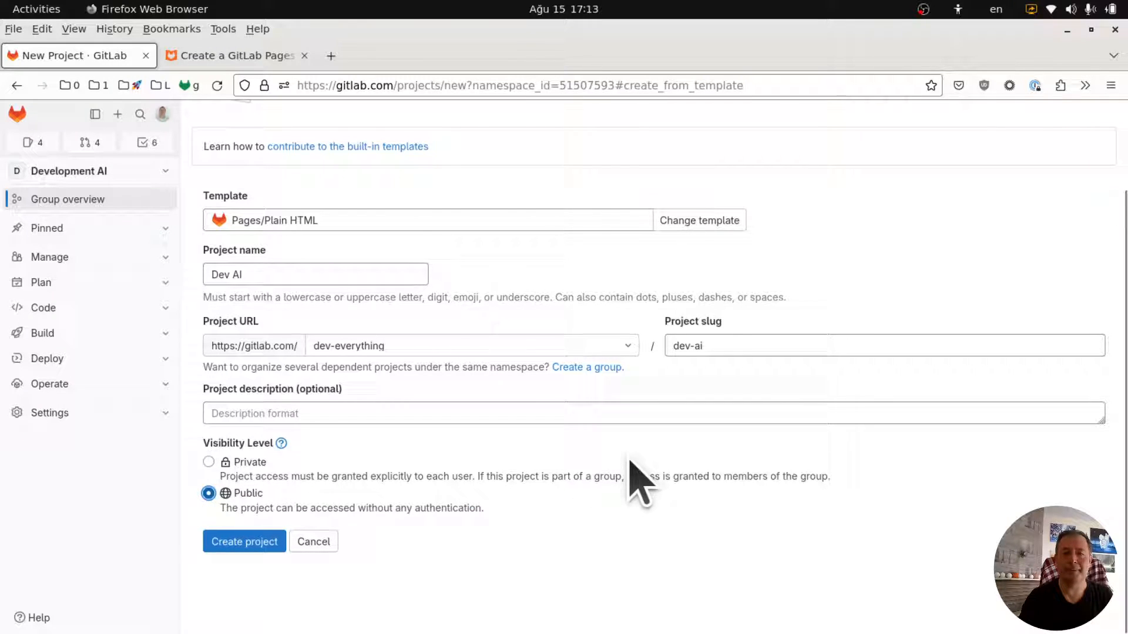
{"action": "left_click", "coordinate": [306, 413]}
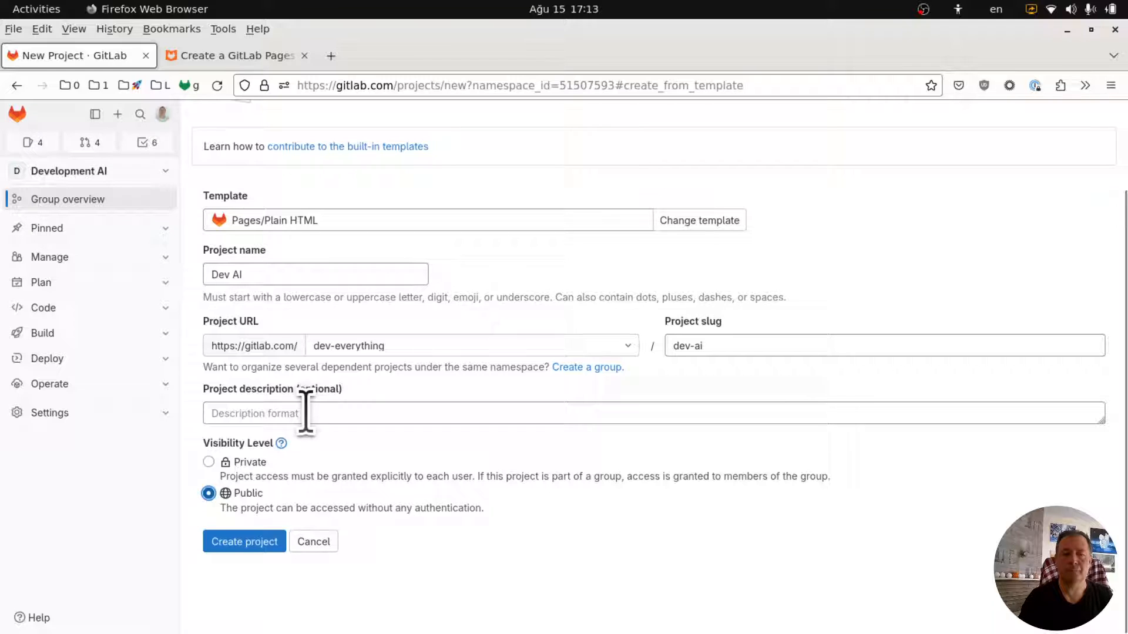
{"action": "type", "text": "Developo"}
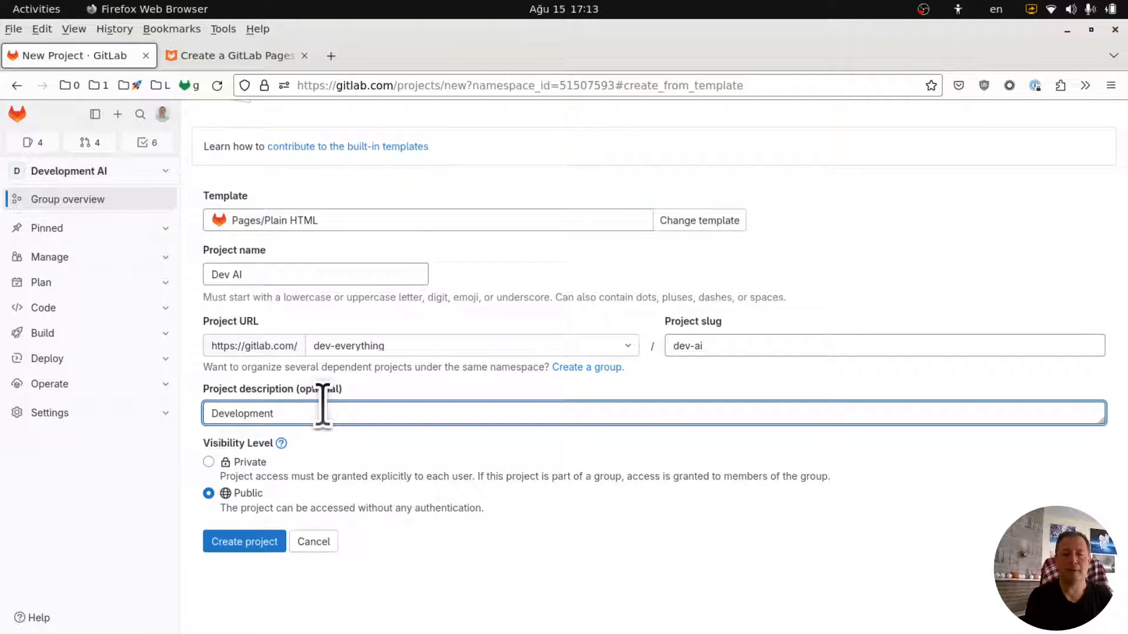
{"action": "type", "text": "& AI"}
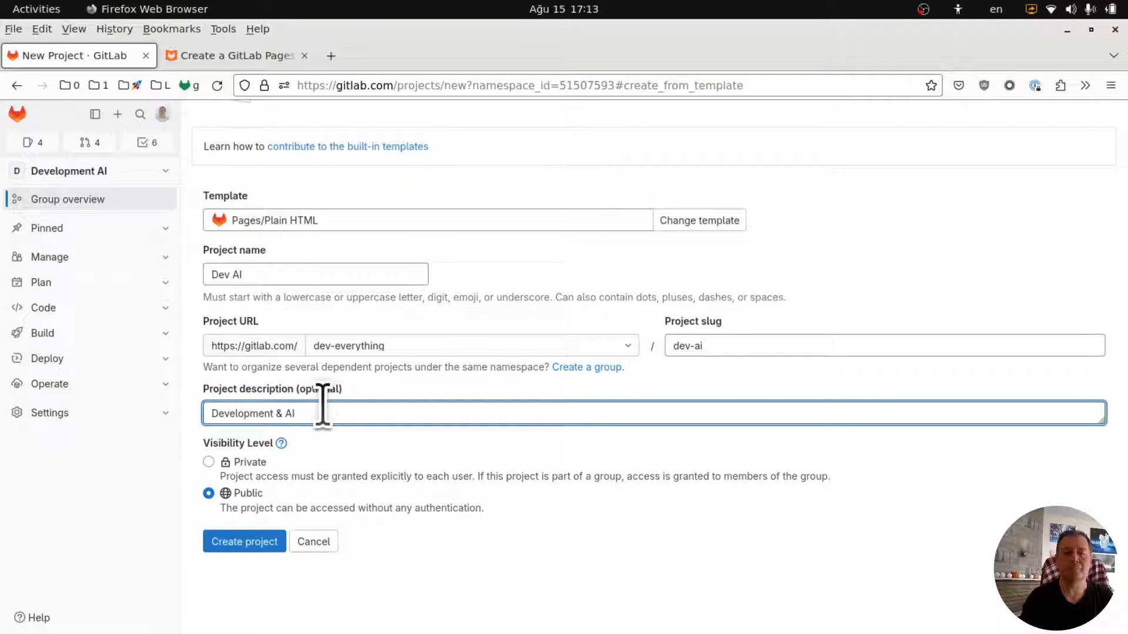
{"action": "left_click", "coordinate": [244, 542]}
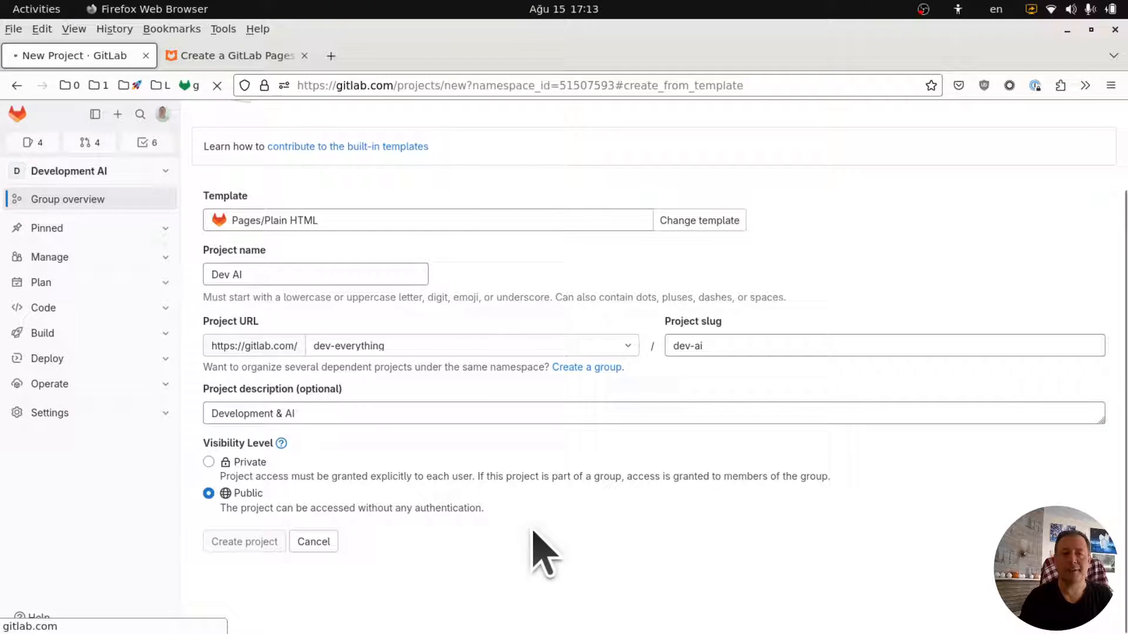
{"action": "left_click", "coordinate": [244, 541]}
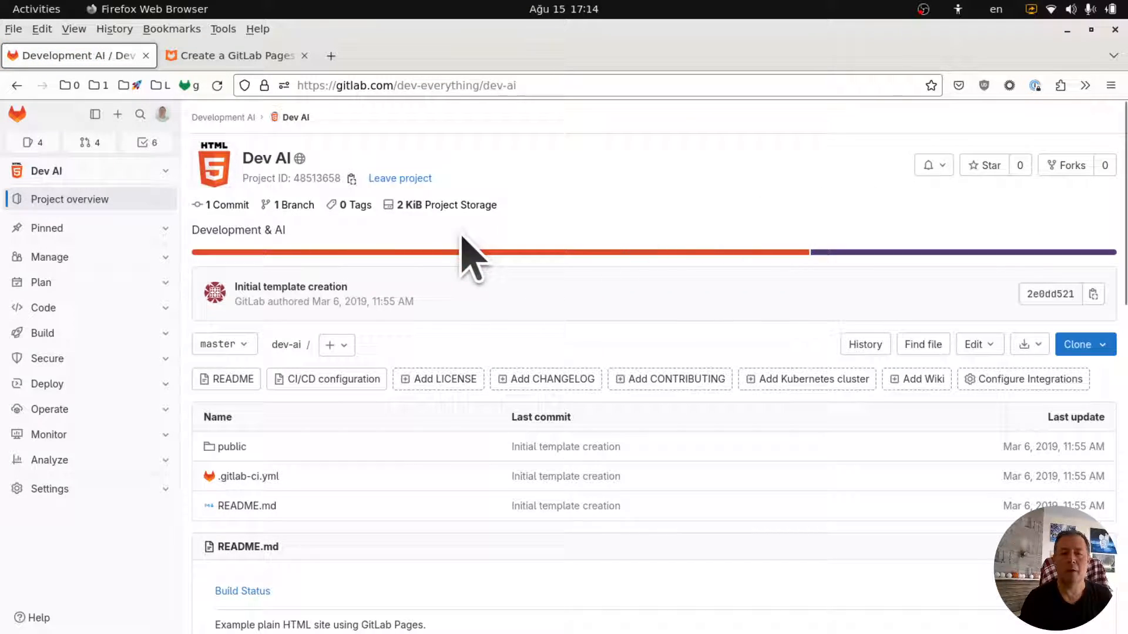
{"action": "mouse_move", "coordinate": [49, 257]}
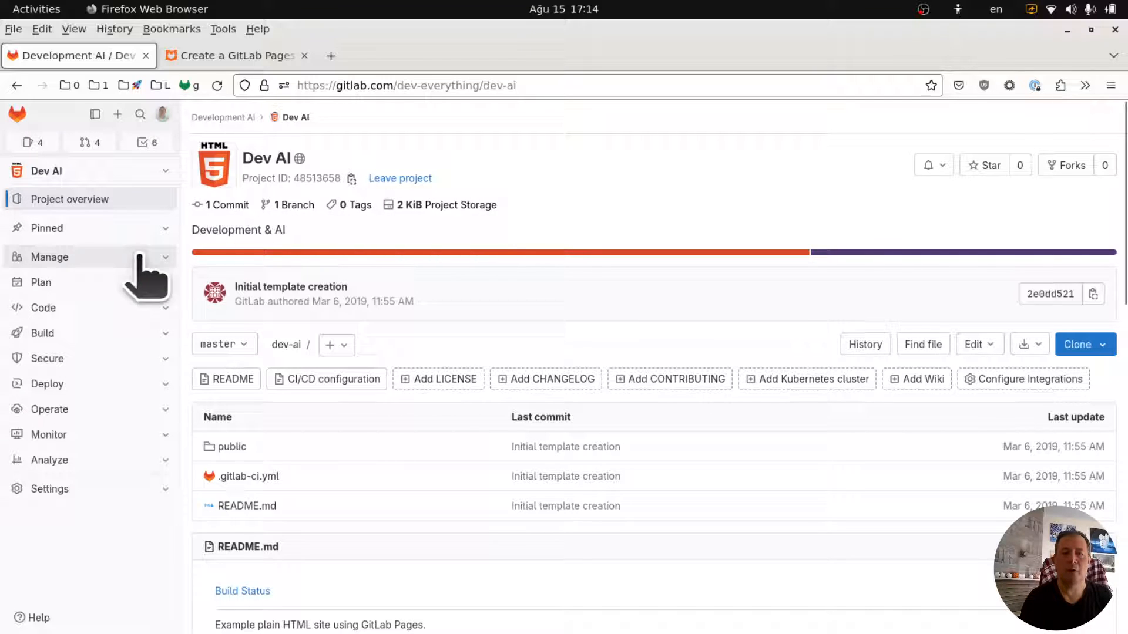
{"action": "mouse_move", "coordinate": [129, 320]}
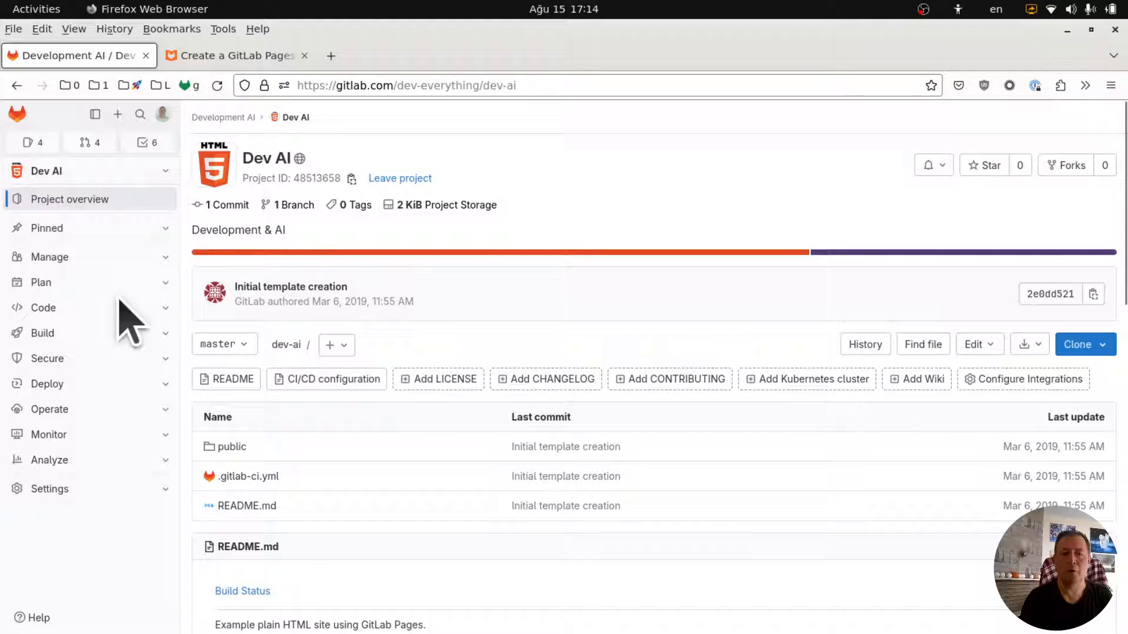
Step: Open Build > Pipelines for Dev AI and start a new pipeline run
{"action": "left_click", "coordinate": [42, 332]}
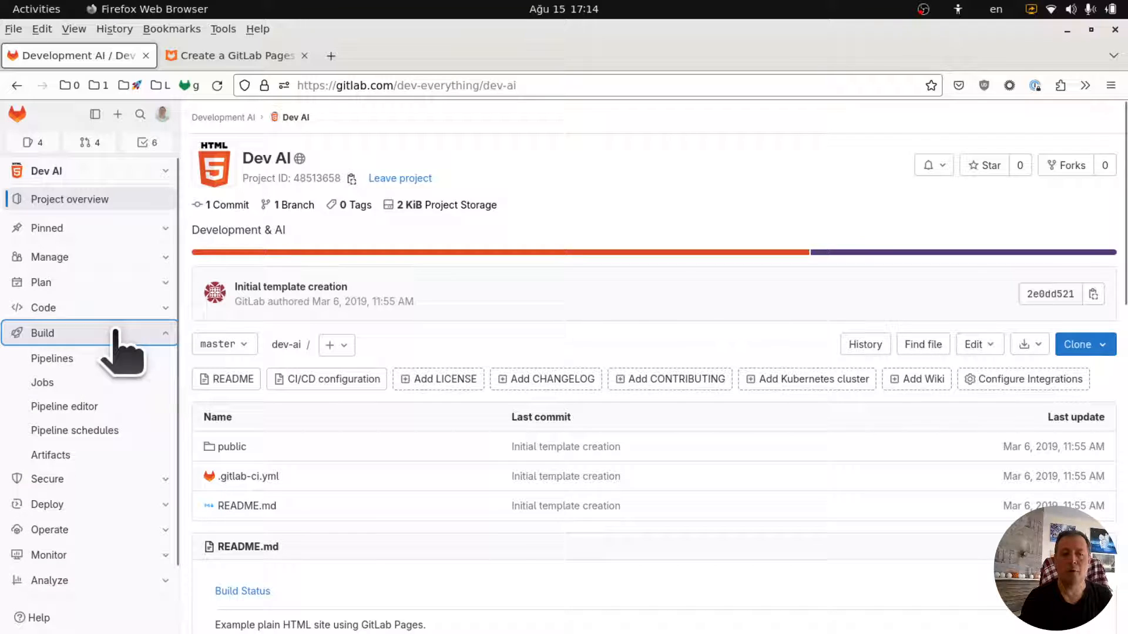
{"action": "left_click", "coordinate": [52, 358]}
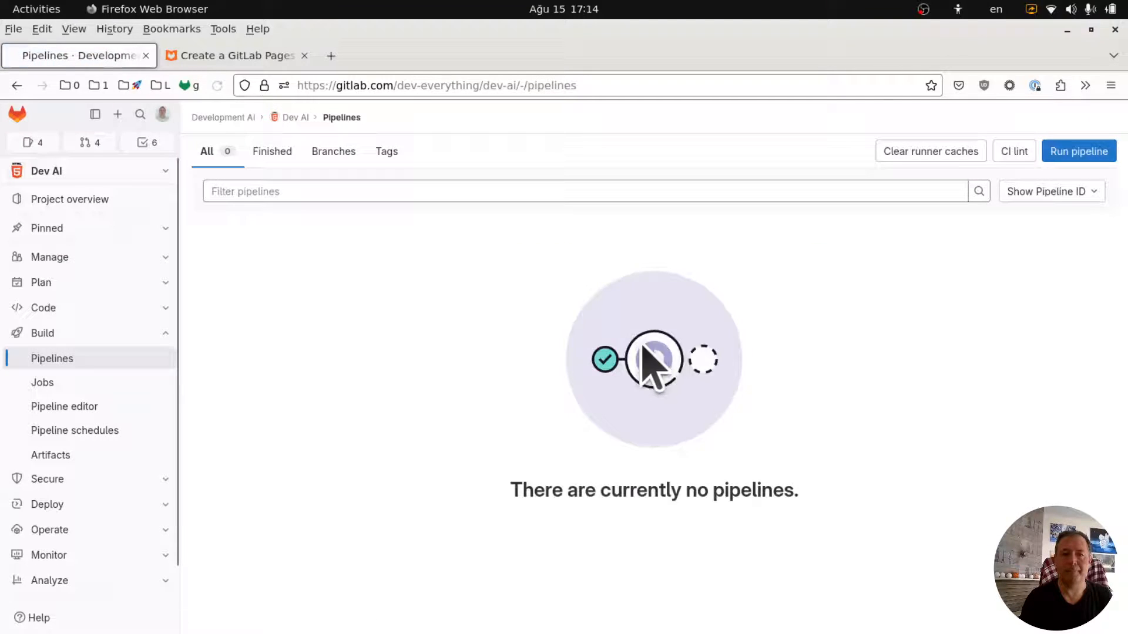
{"action": "left_click", "coordinate": [1077, 151]}
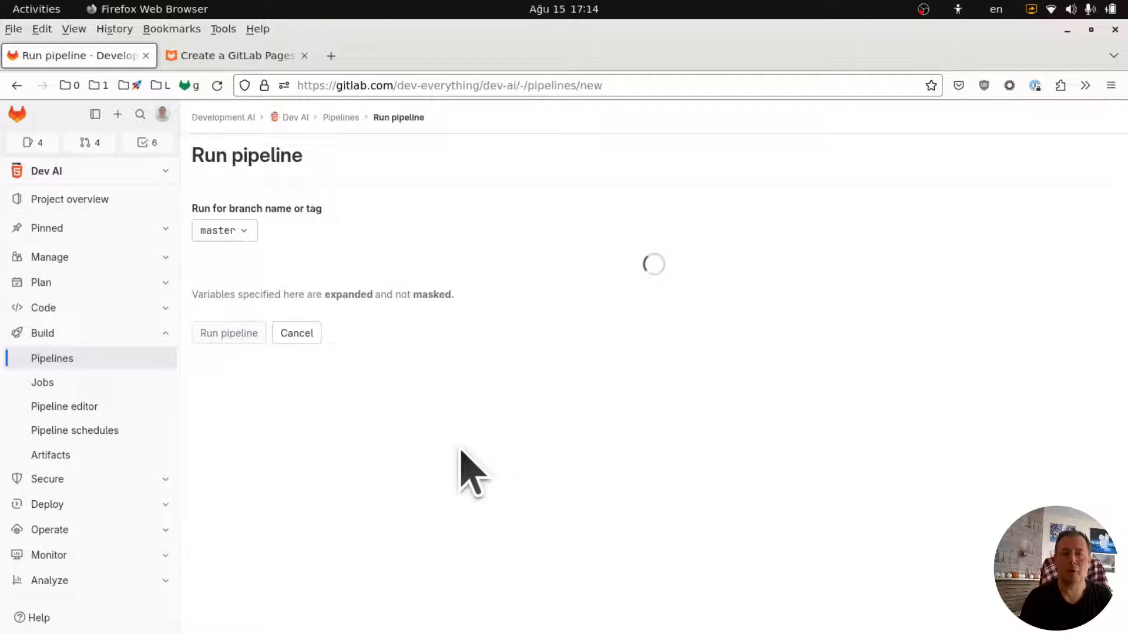
Step: Run the pipeline on master and view the pages job log until it succeeds
{"action": "left_click", "coordinate": [228, 333]}
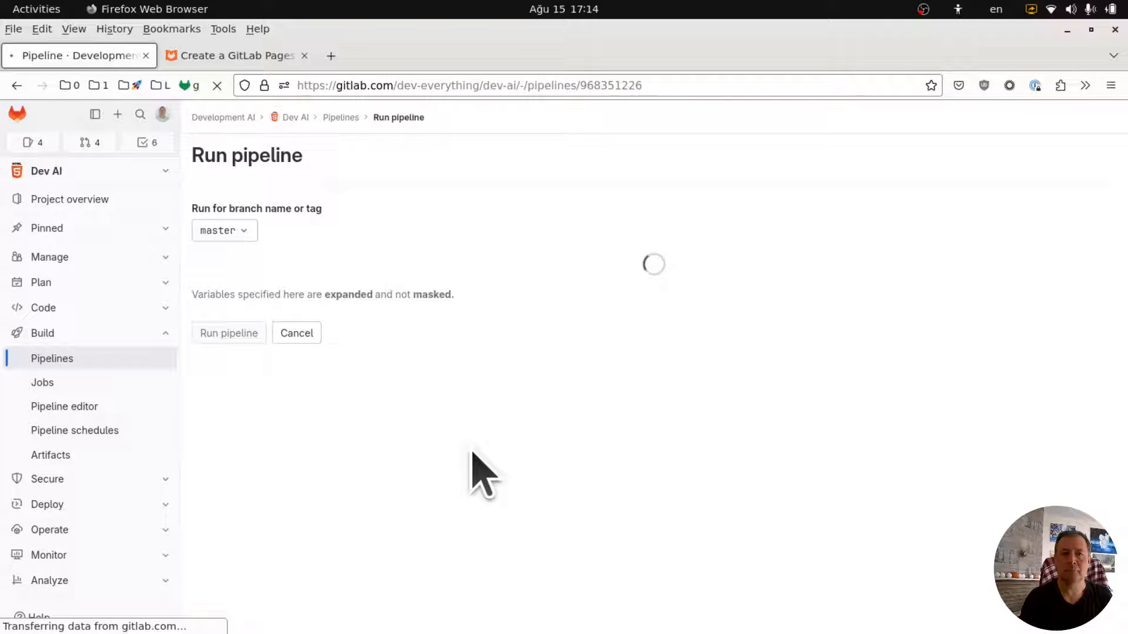
{"action": "left_click", "coordinate": [228, 333]}
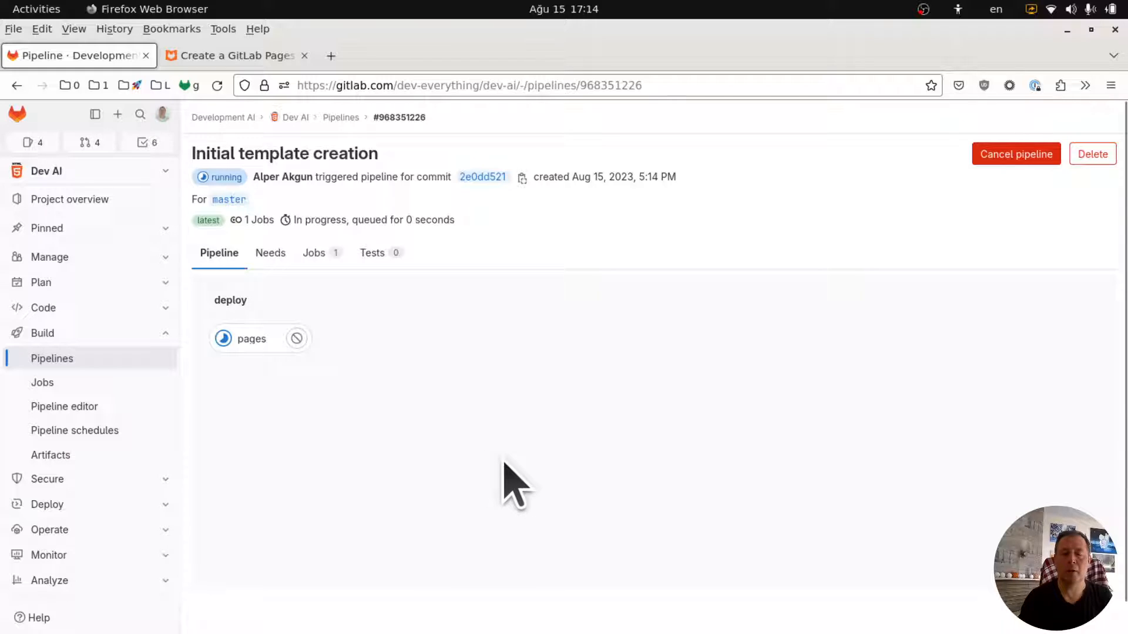
{"action": "mouse_move", "coordinate": [474, 464]}
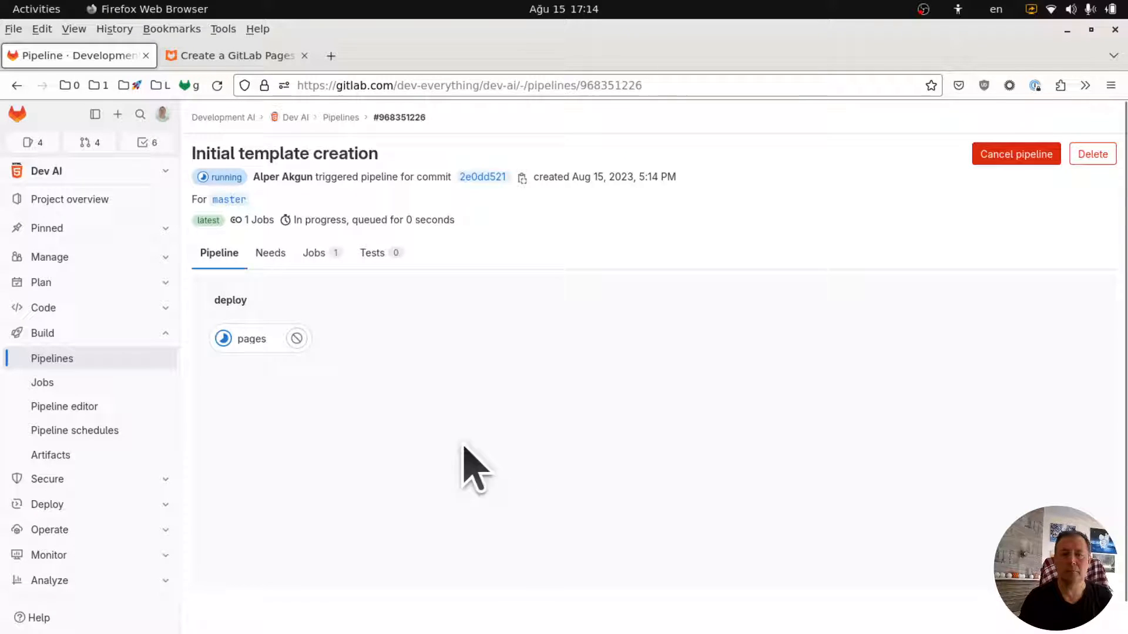
{"action": "left_click", "coordinate": [251, 339]}
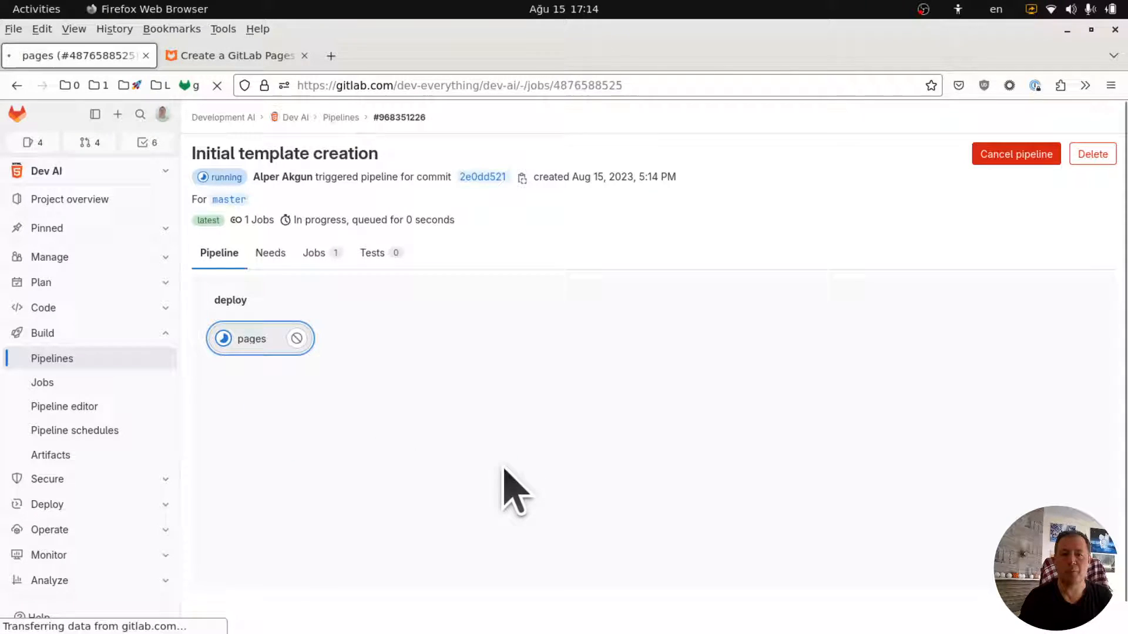
{"action": "left_click", "coordinate": [250, 339]}
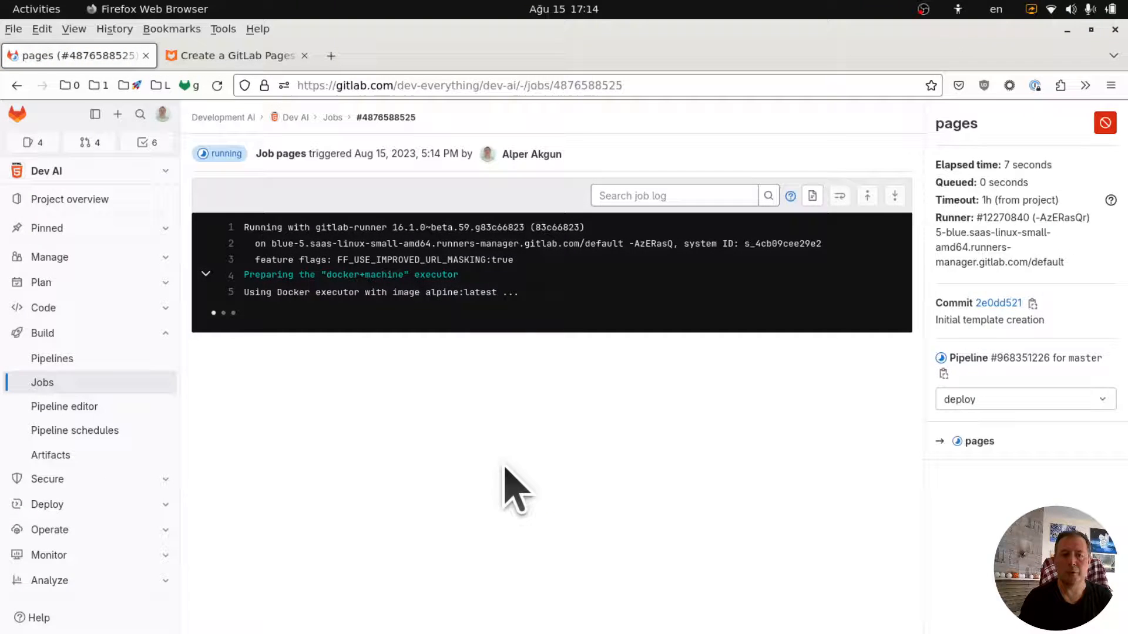
{"action": "mouse_move", "coordinate": [298, 292]}
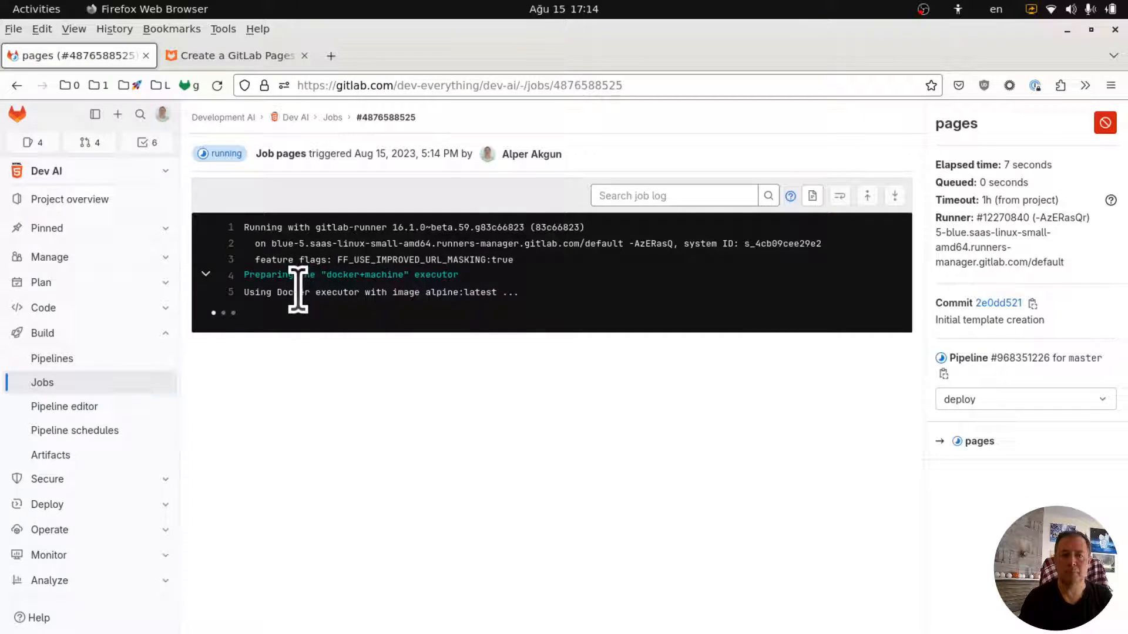
{"action": "left_click", "coordinate": [43, 308]}
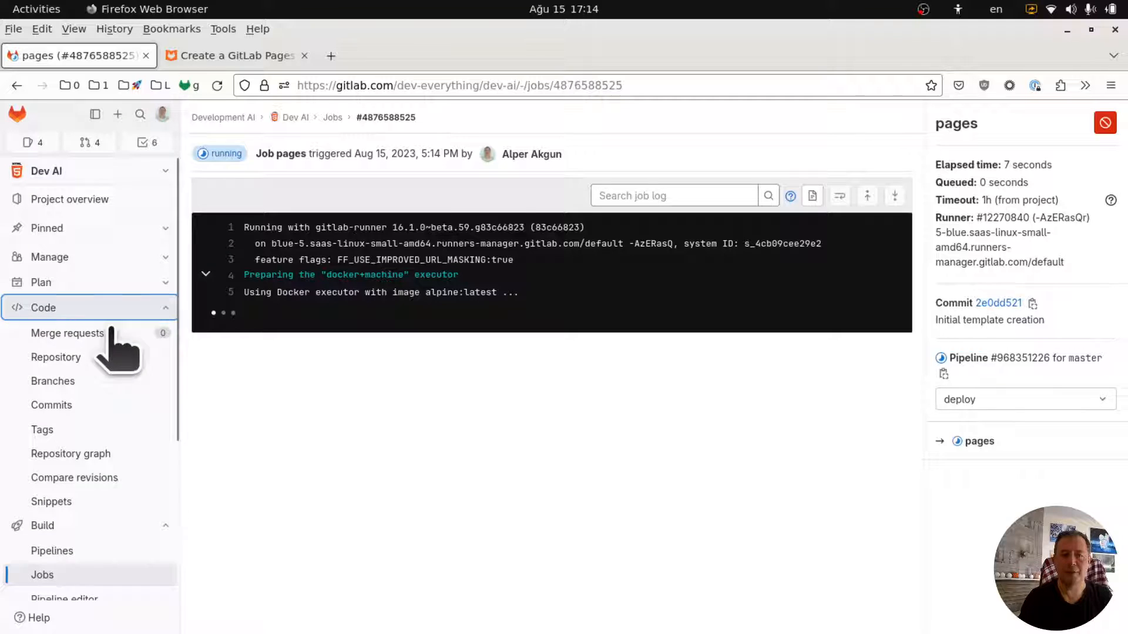
{"action": "scroll", "scroll_direction": "down", "scroll_amount": 3}
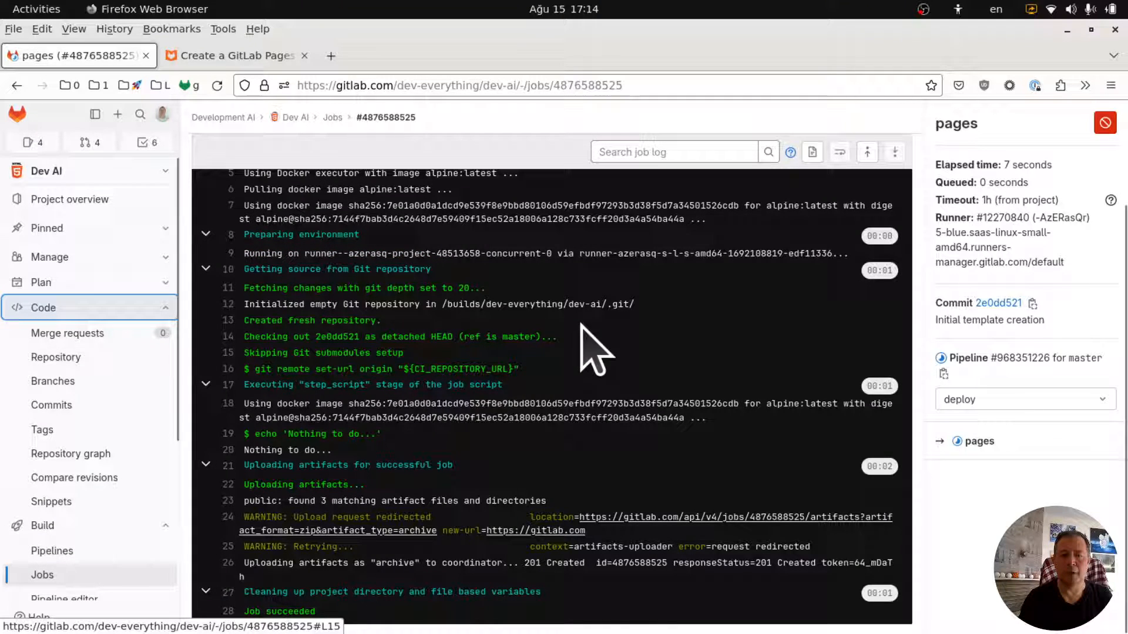
{"action": "left_click", "coordinate": [43, 307]}
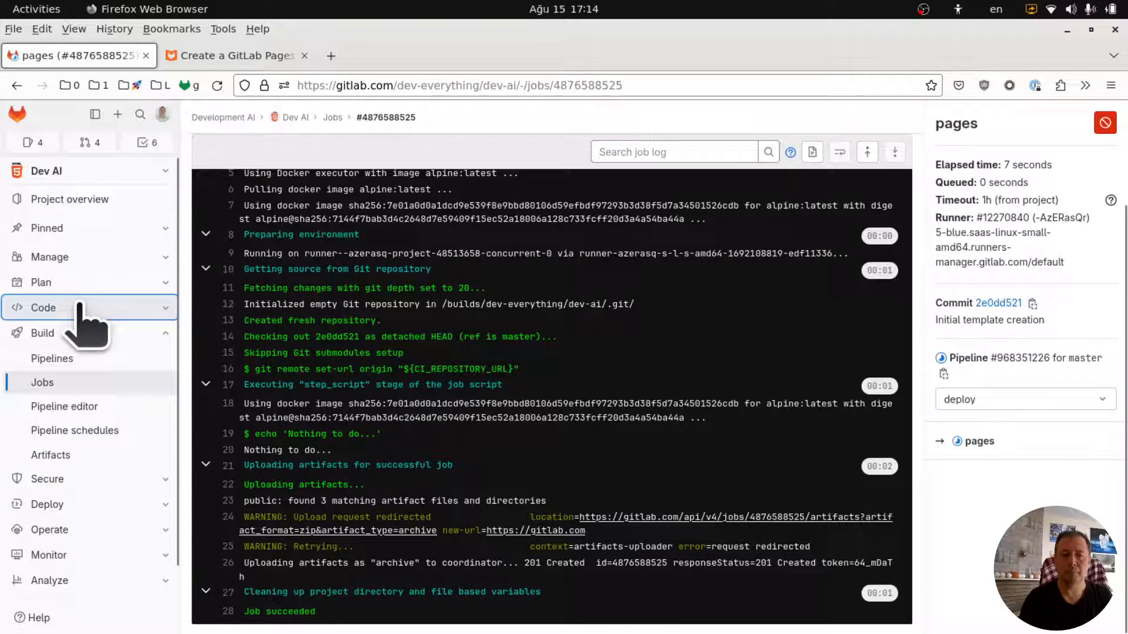
{"action": "left_click", "coordinate": [43, 307]}
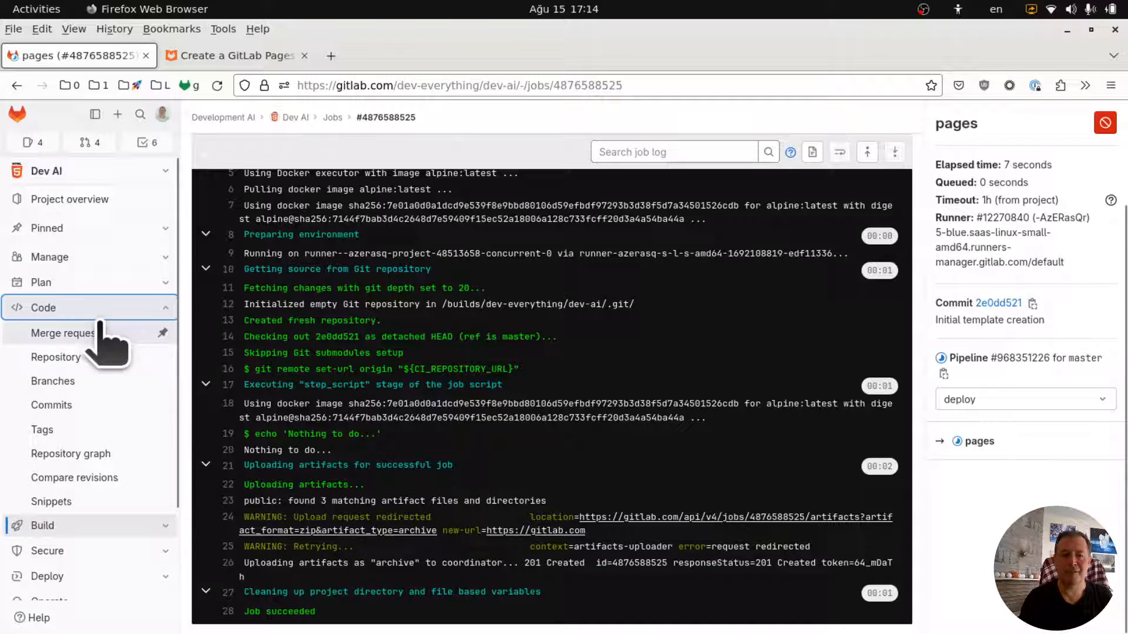
Step: Open Code > Repository and view the .gitlab-ci.yml pages job configuration
{"action": "left_click", "coordinate": [55, 356]}
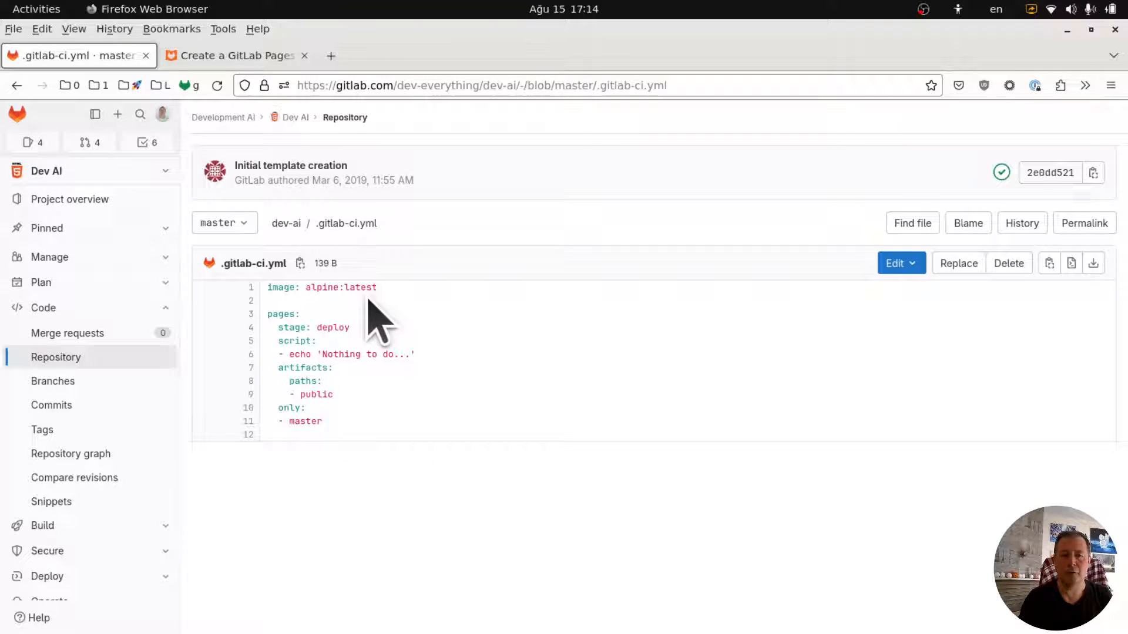
{"action": "mouse_move", "coordinate": [403, 328]}
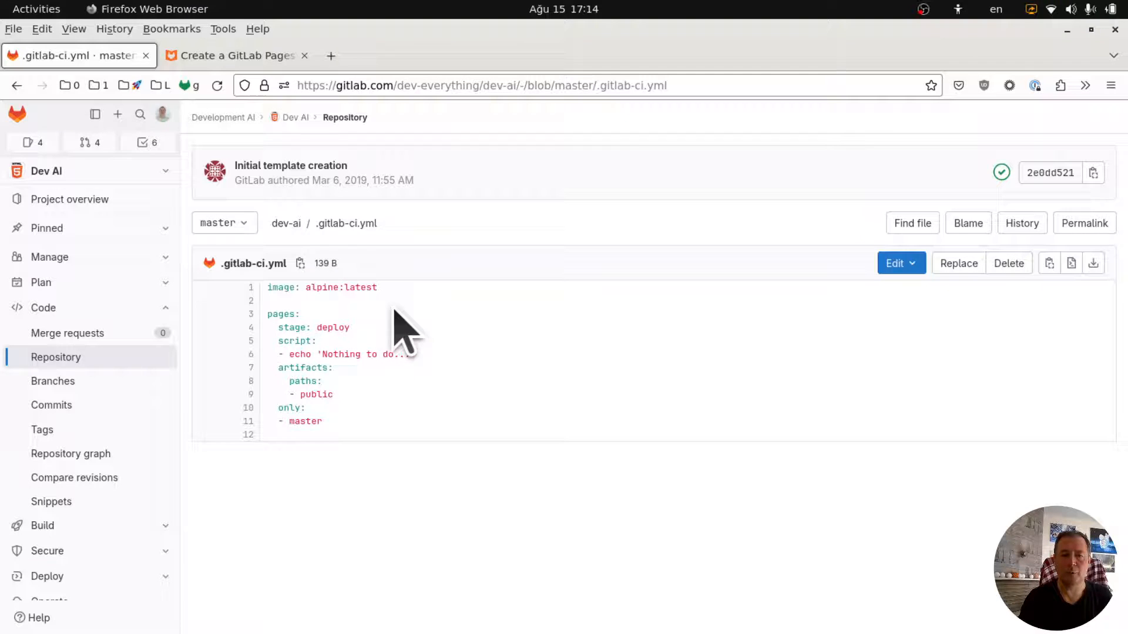
{"action": "mouse_move", "coordinate": [377, 442]}
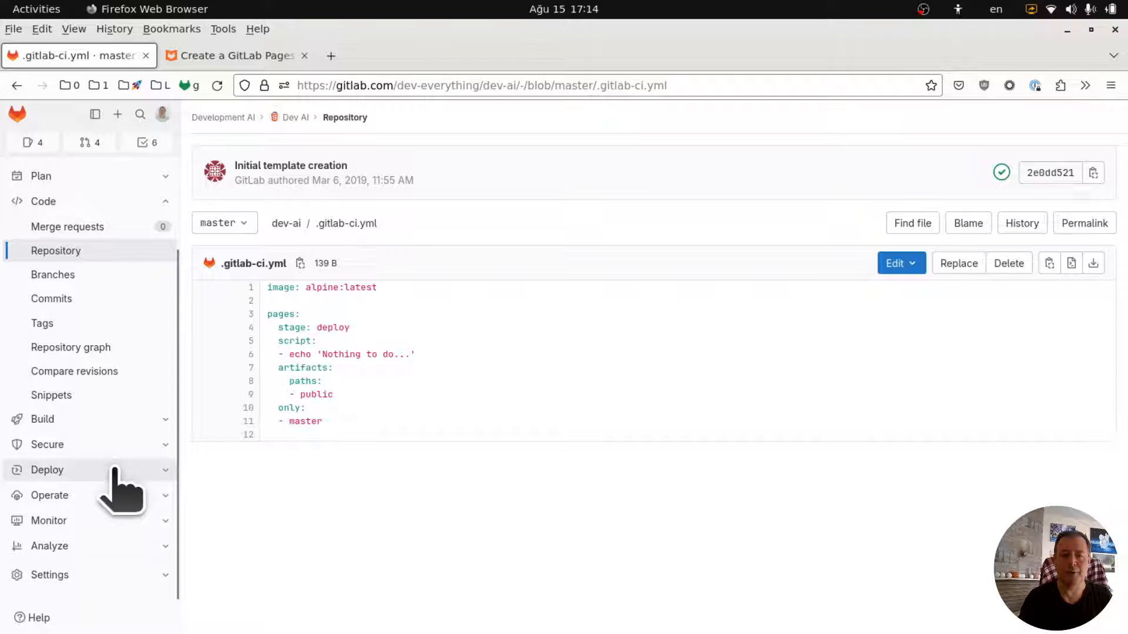
Step: Open Deploy > Pages, visit the live Hello World site, then return to settings
{"action": "left_click", "coordinate": [47, 470]}
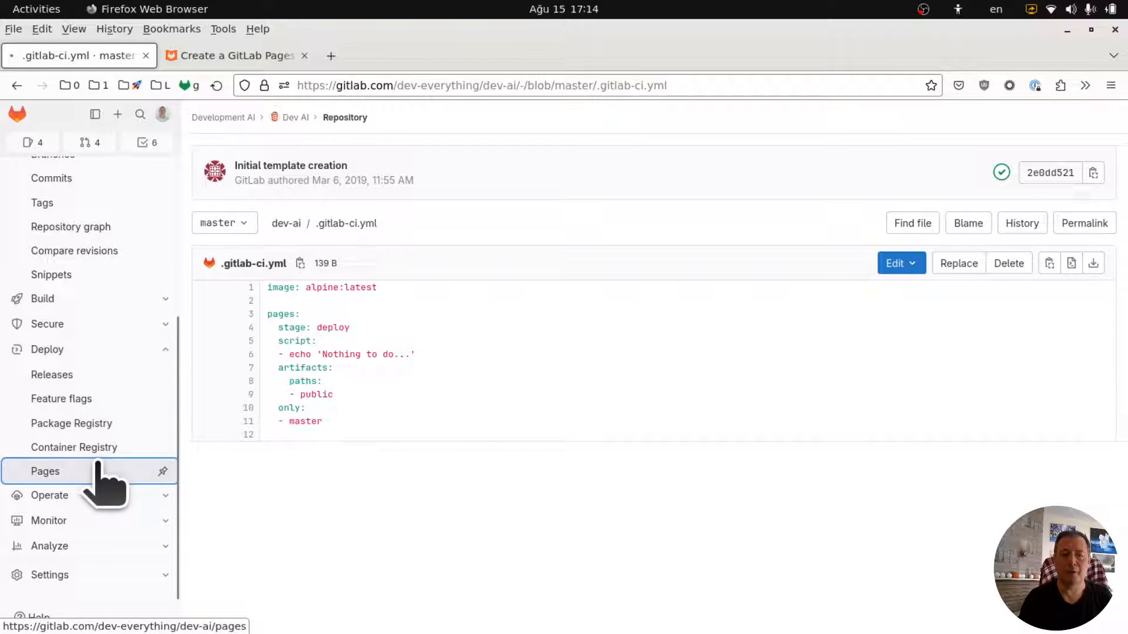
{"action": "left_click", "coordinate": [46, 471]}
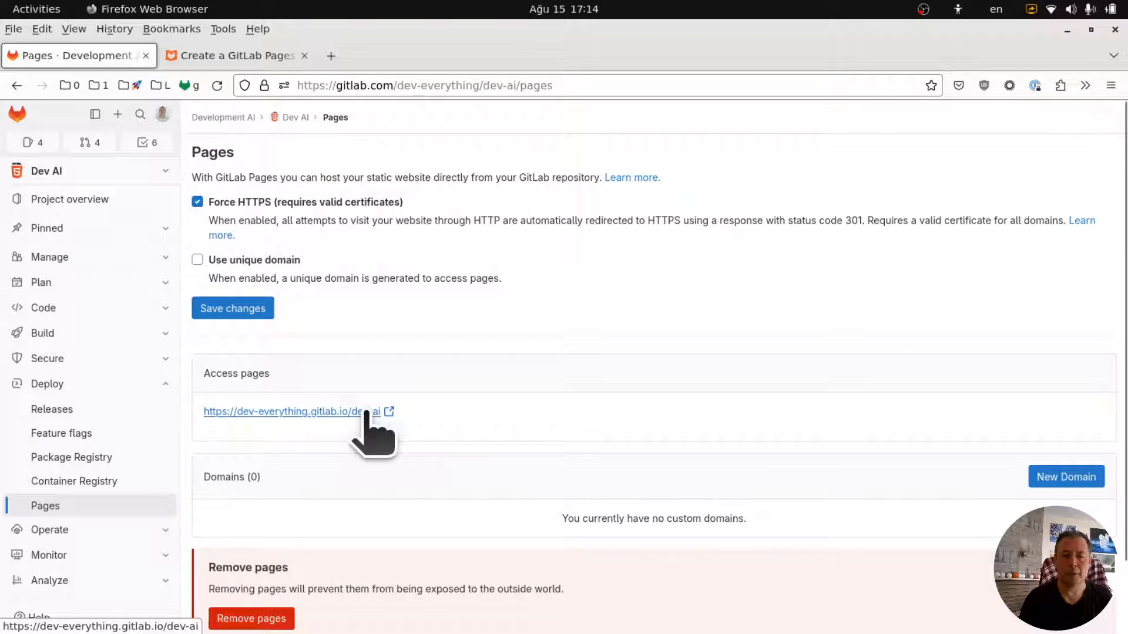
{"action": "left_click", "coordinate": [282, 411]}
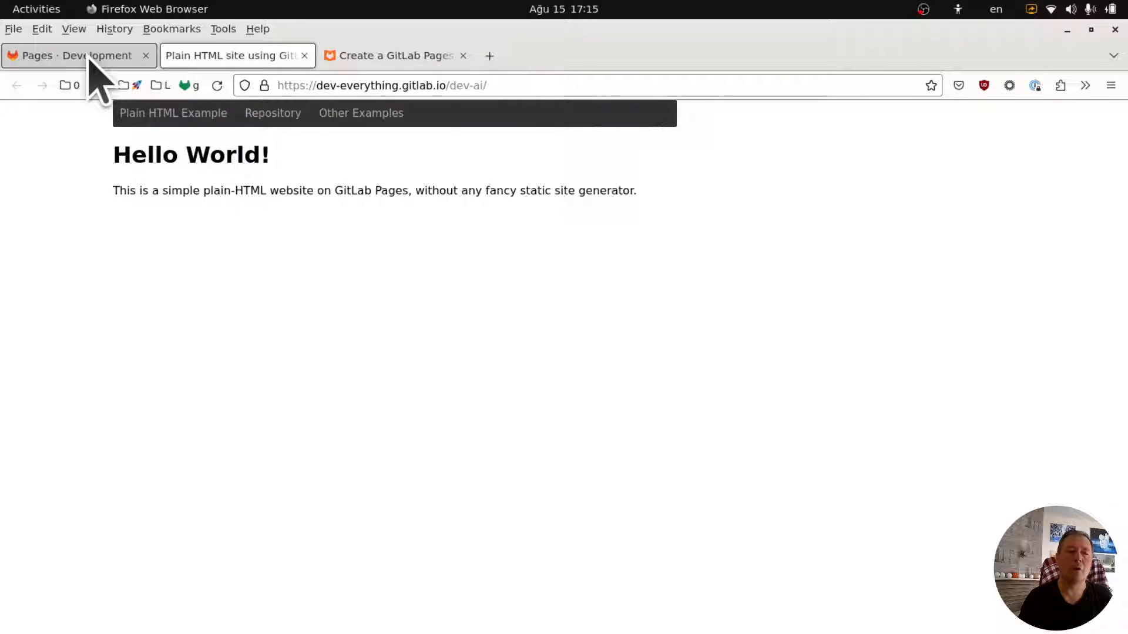
{"action": "left_click", "coordinate": [72, 55]}
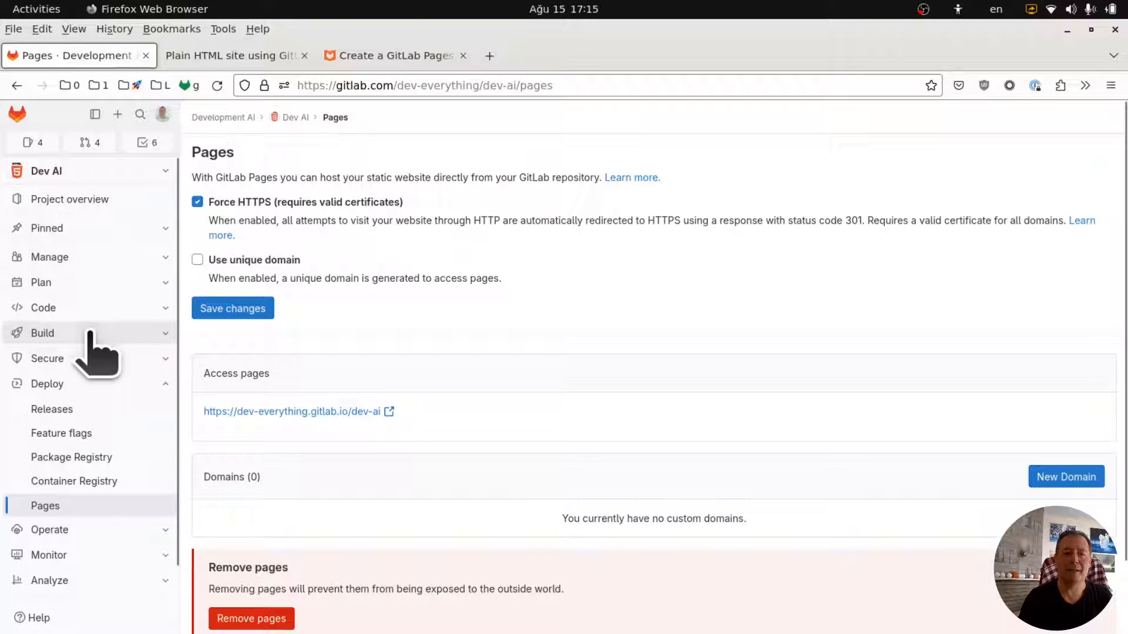
{"action": "mouse_move", "coordinate": [126, 327]}
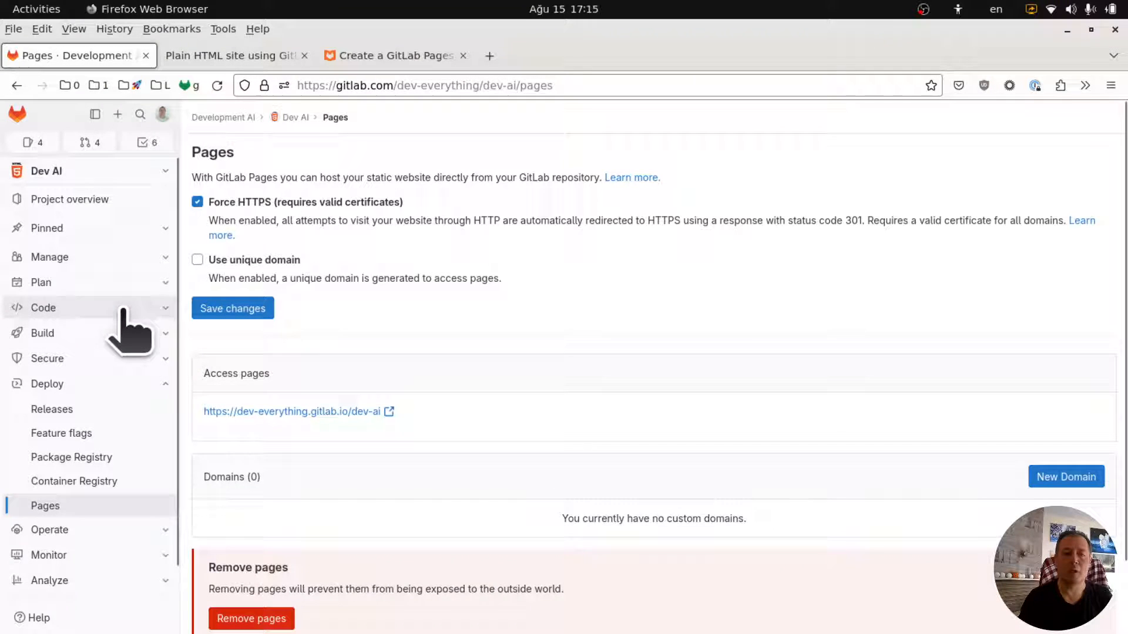
Step: Browse the repository to public/index.html and view its Hello World markup
{"action": "left_click", "coordinate": [43, 307]}
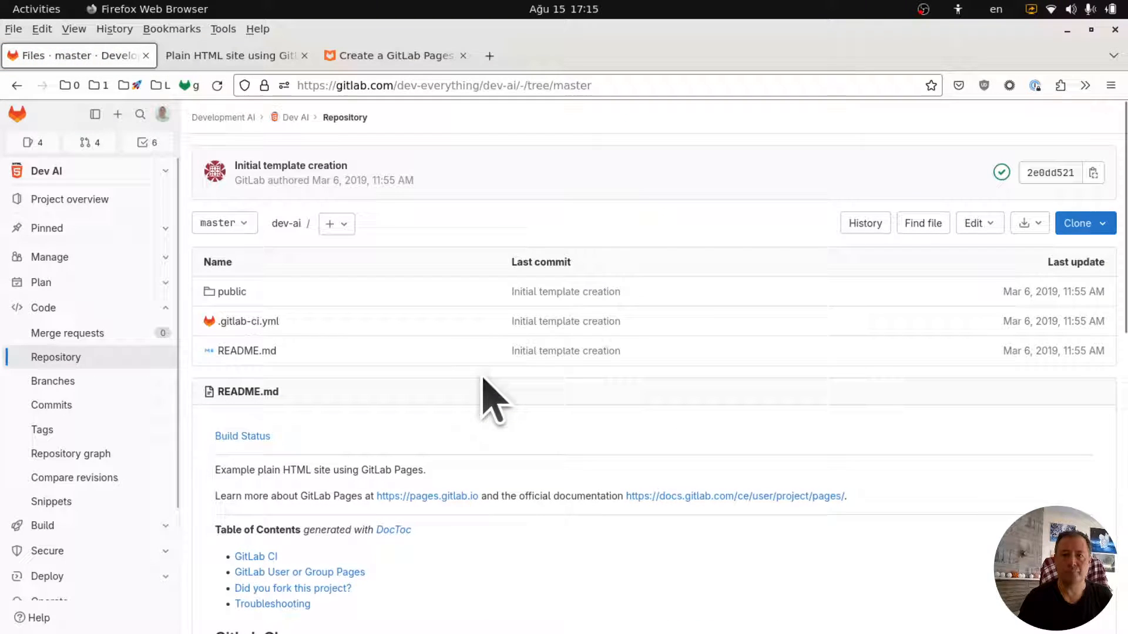
{"action": "mouse_move", "coordinate": [246, 350]}
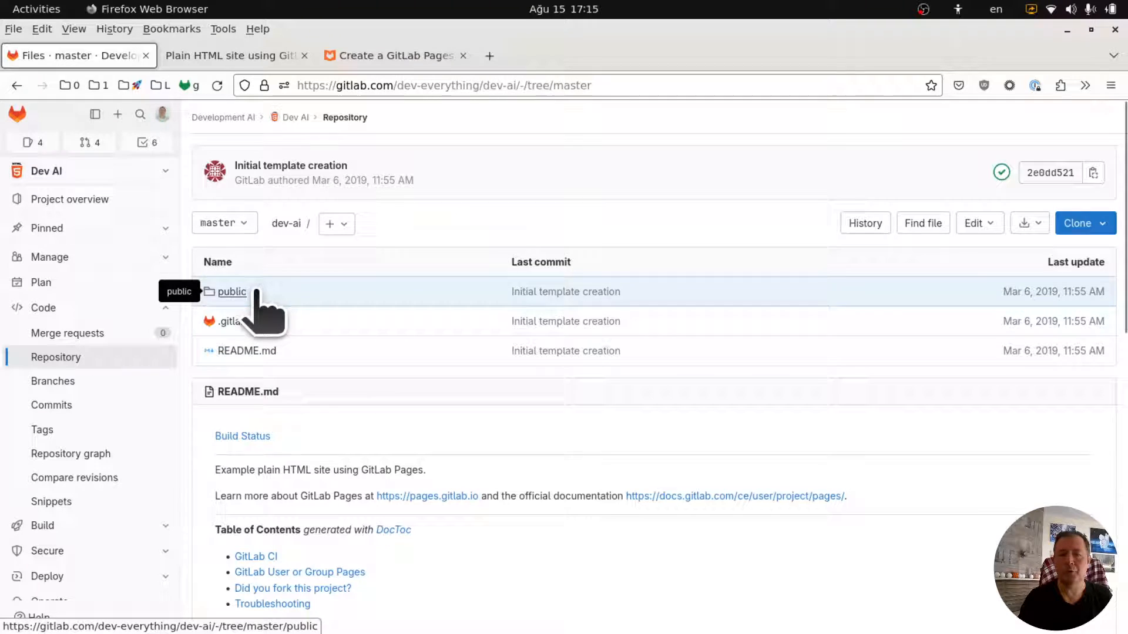
{"action": "left_click", "coordinate": [231, 291]}
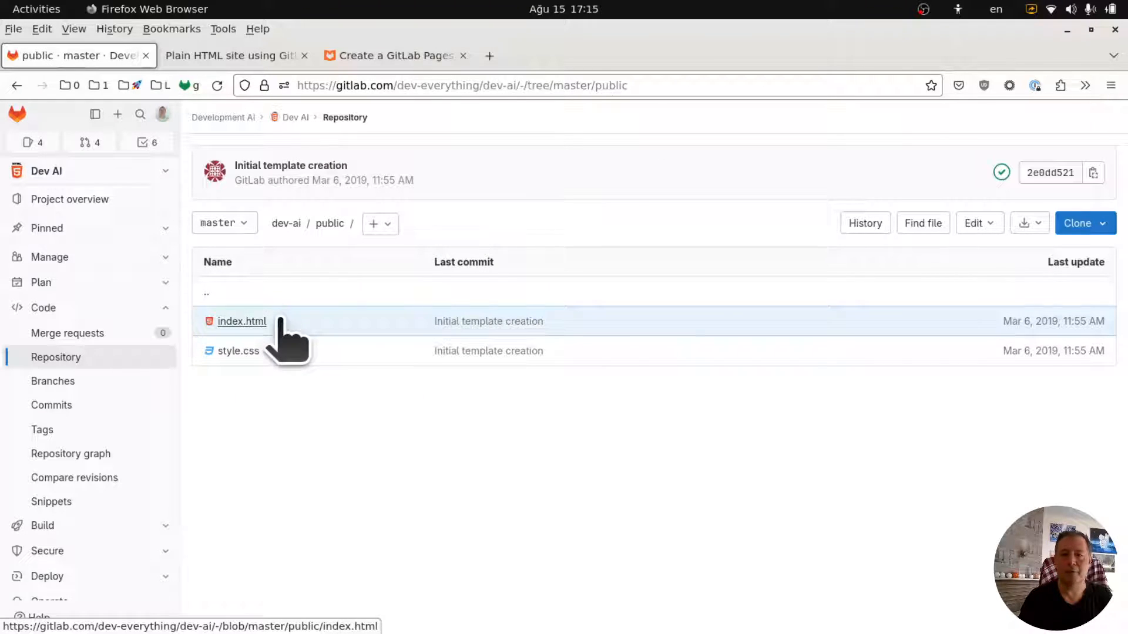
{"action": "left_click", "coordinate": [241, 321]}
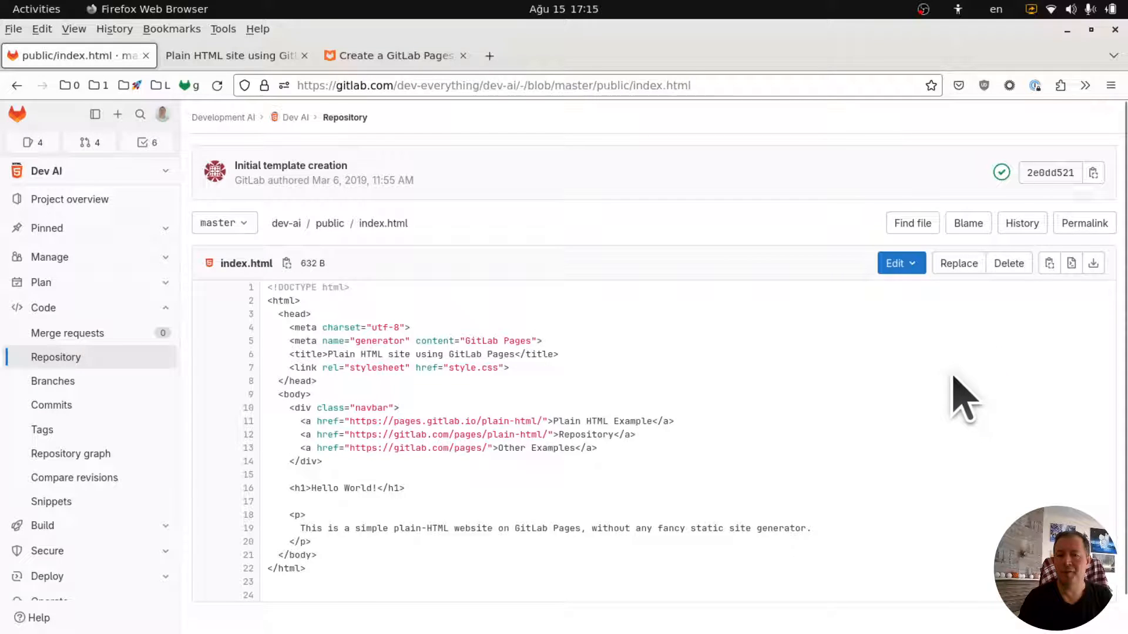
{"action": "mouse_move", "coordinate": [1050, 320]}
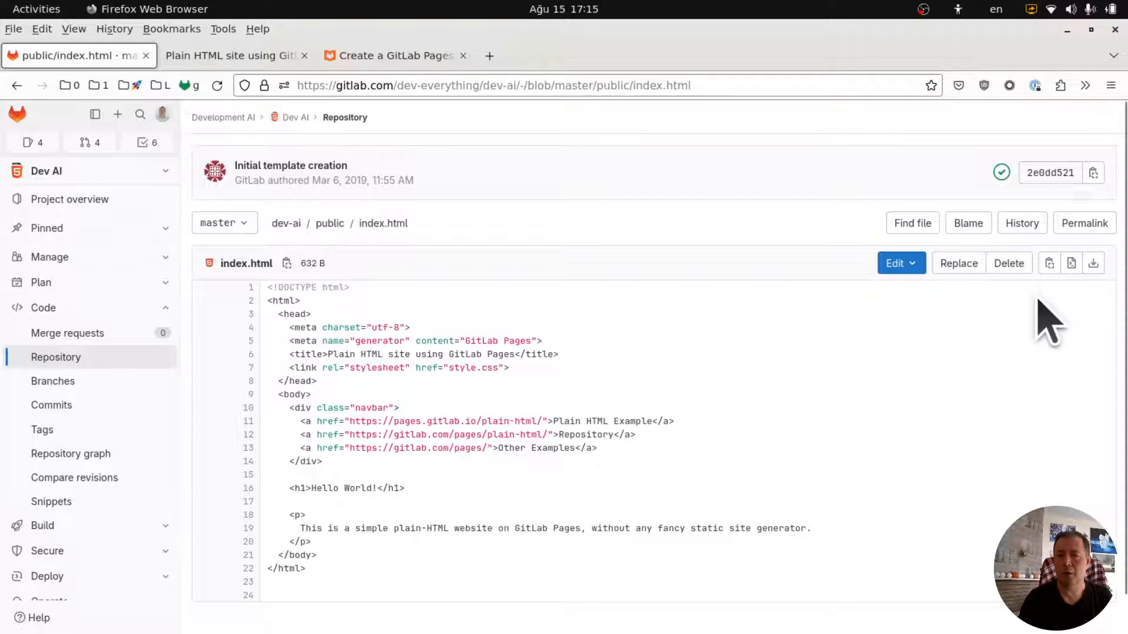
Step: Open public/index.html in the Web IDE from the Edit dropdown
{"action": "left_click", "coordinate": [897, 263]}
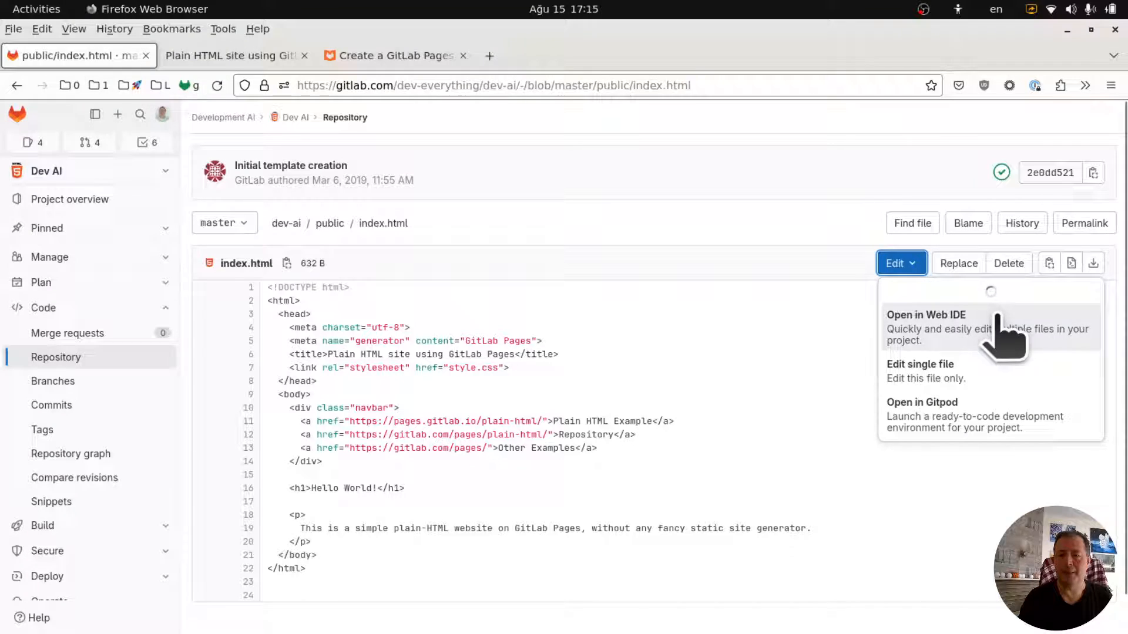
{"action": "left_click", "coordinate": [926, 315]}
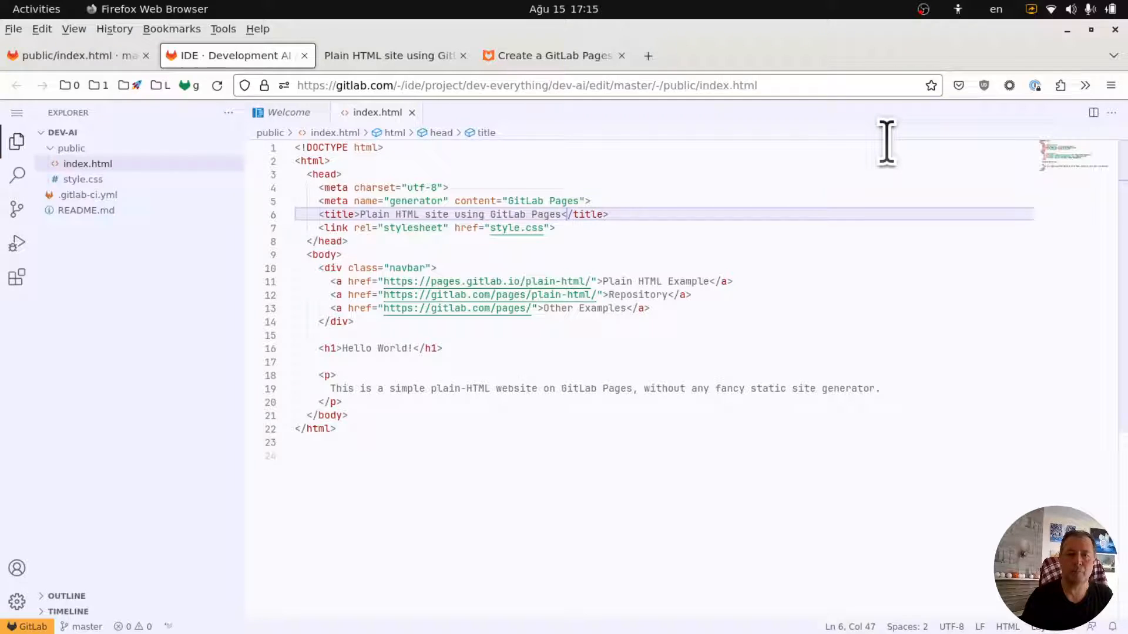
Step: Set the index.html title to 'Alper Akgun | Development & AI Blog'
{"action": "type", "text": "Dev </title>"}
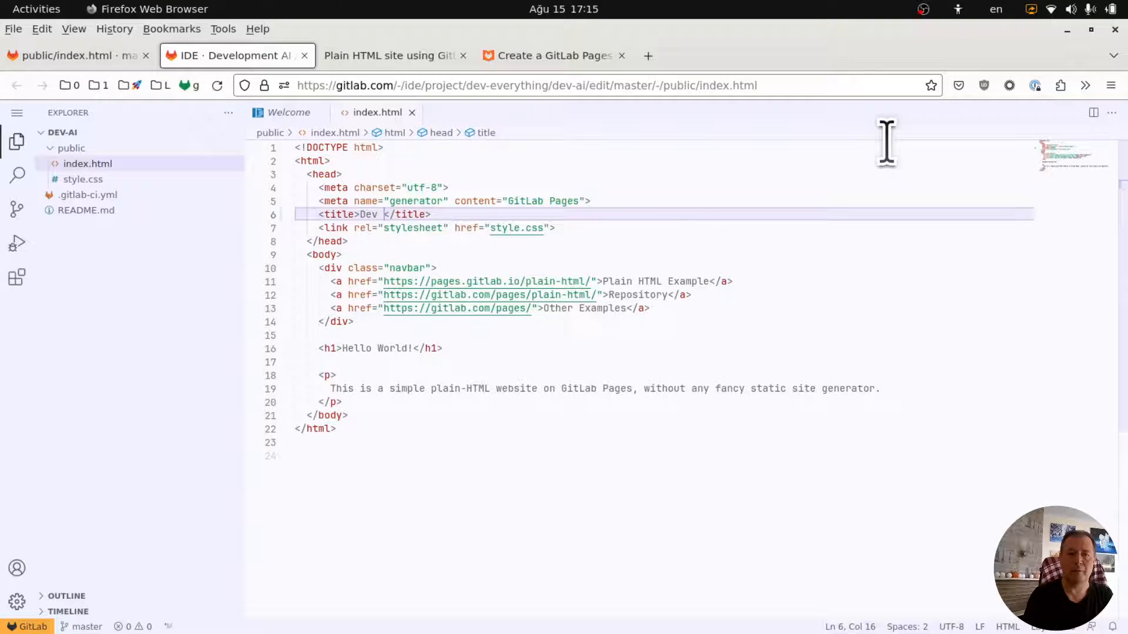
{"action": "type", "text": "Alper Akgun |"}
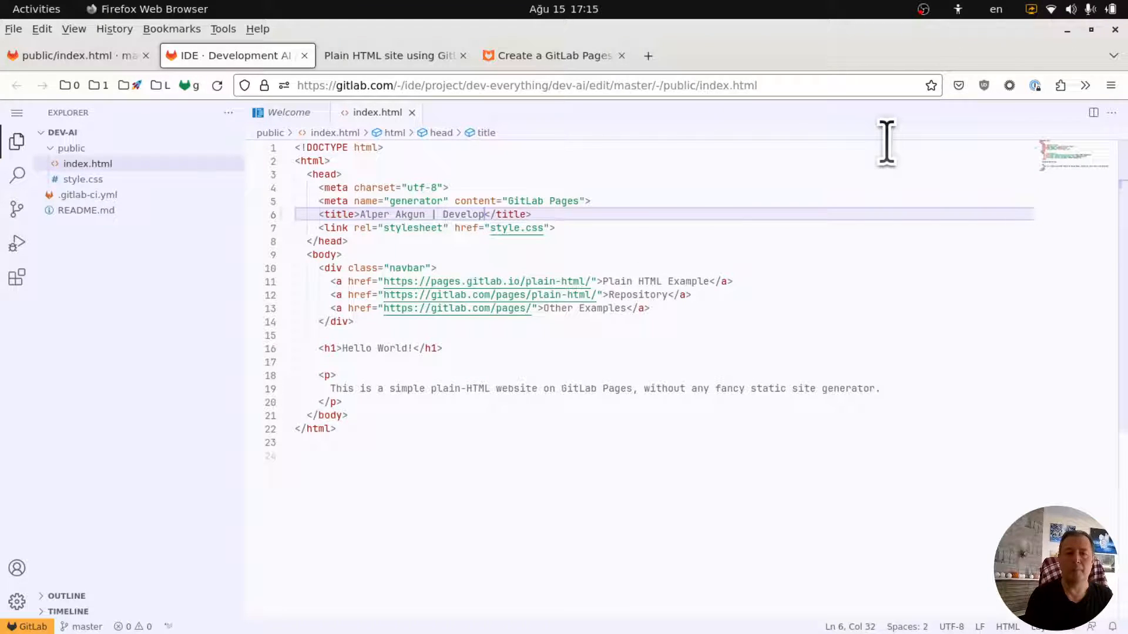
{"action": "type", "text": "ment"}
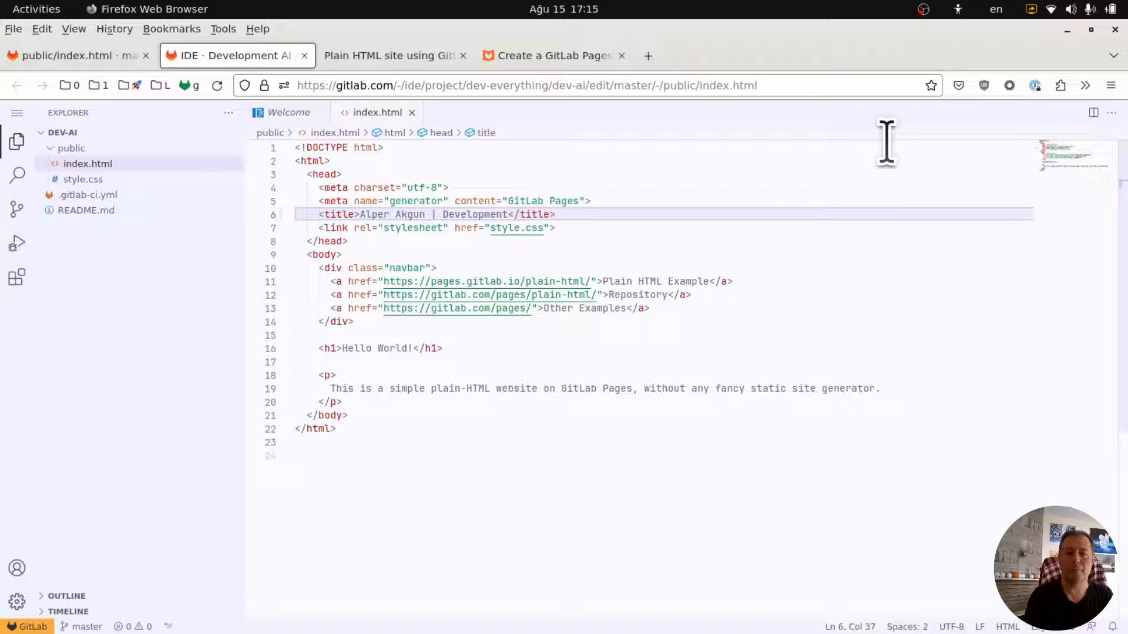
{"action": "type", "text": "&"}
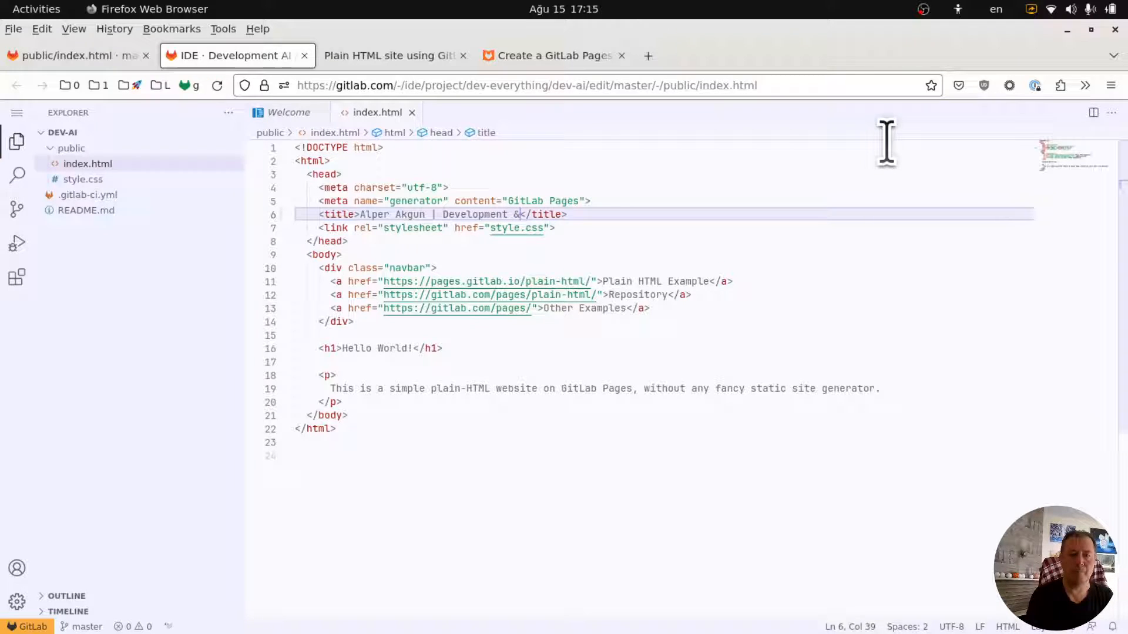
{"action": "type", "text": "AI Blog"}
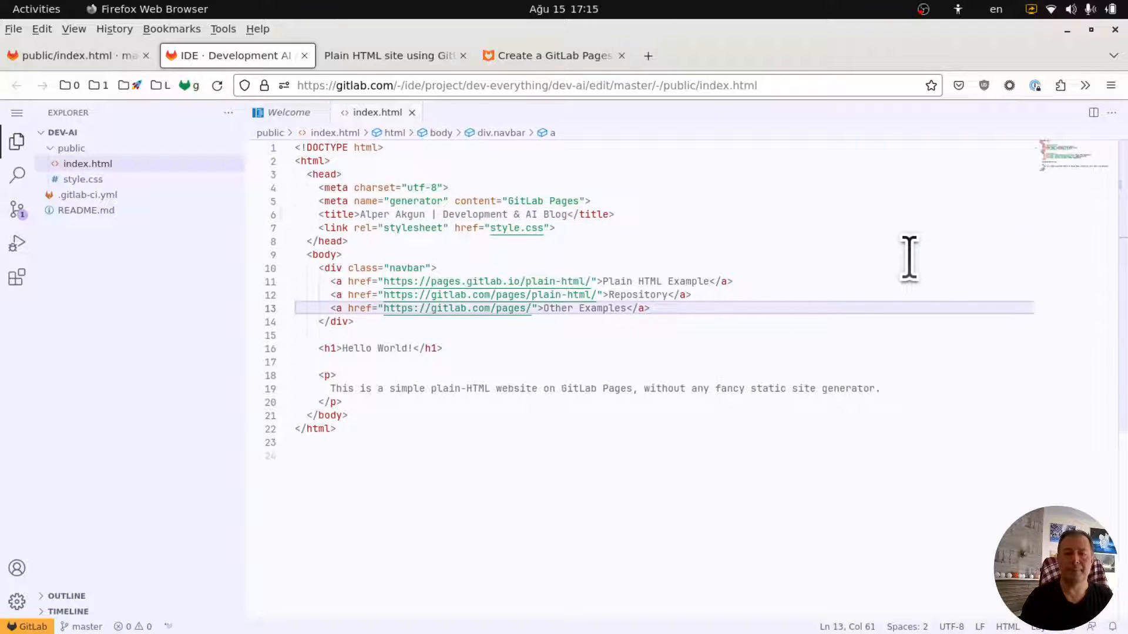
Step: Turn the Plain HTML Example link into an 'Archive' link to #, deleting the Repository and Other Examples links
{"action": "left_click", "coordinate": [503, 281]}
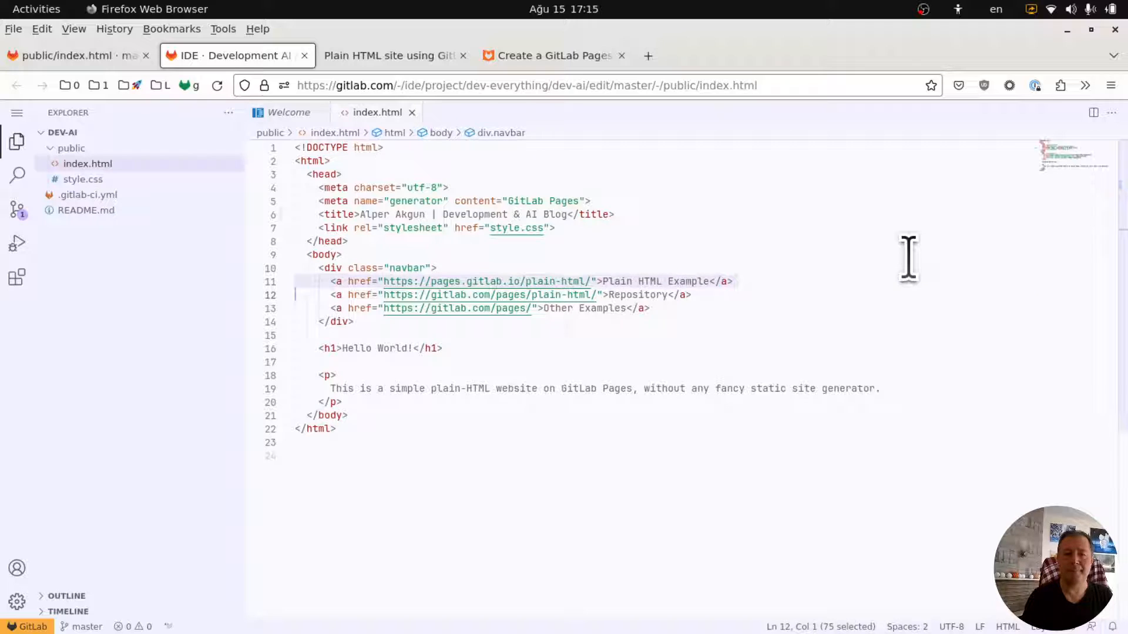
{"action": "key", "text": "Delete"}
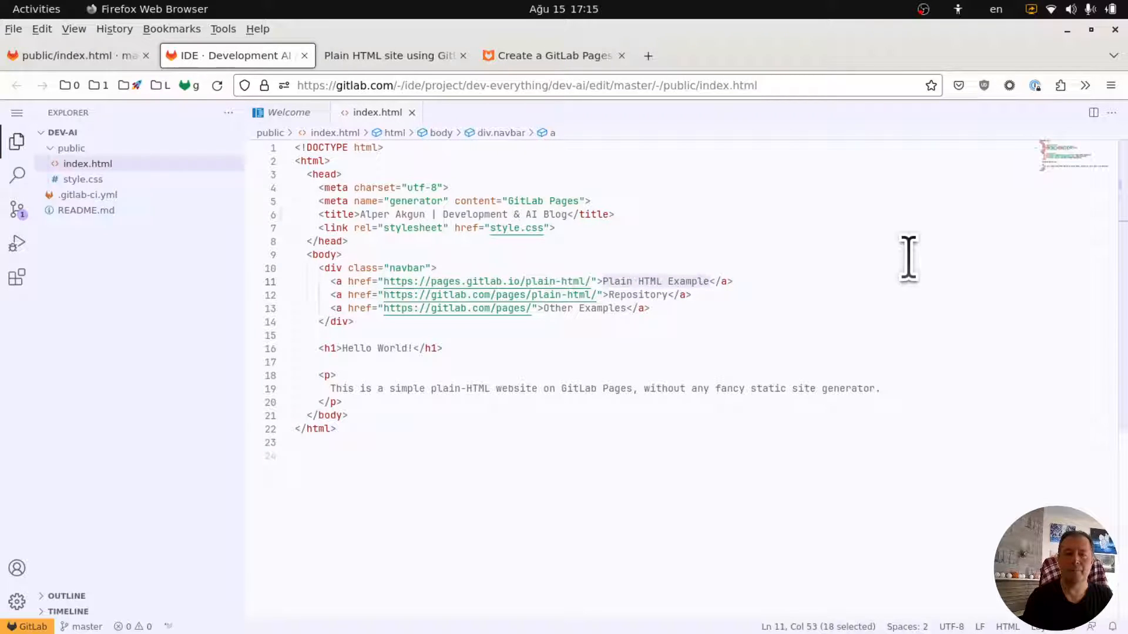
{"action": "type", "text": "Archive"}
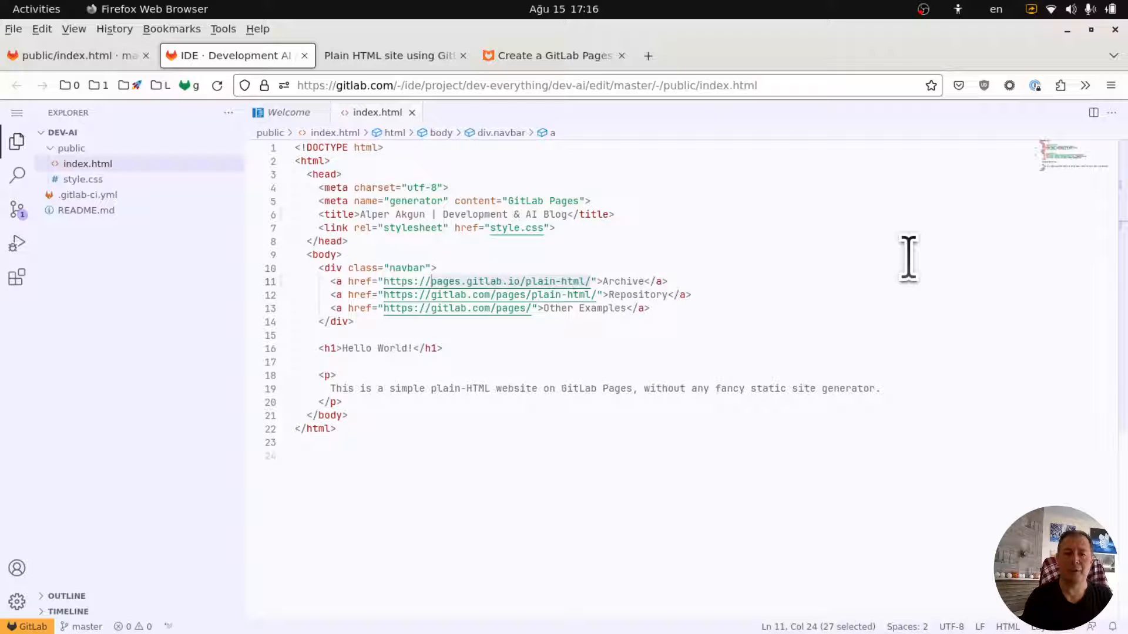
{"action": "type", "text": "#\">Archive</a>"}
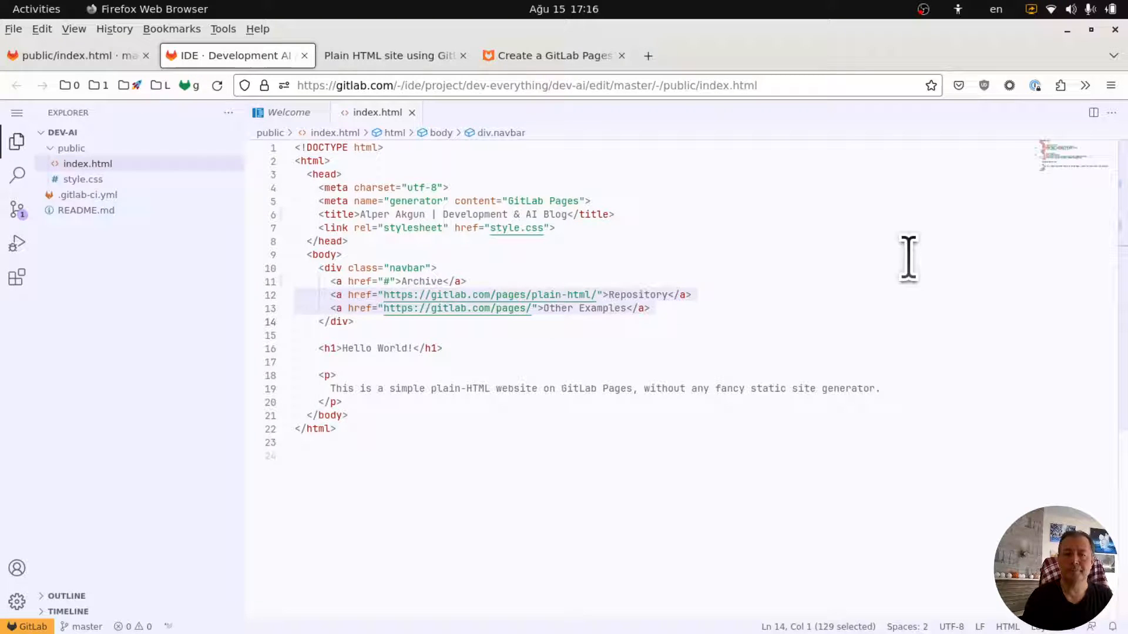
{"action": "key", "text": "Delete"}
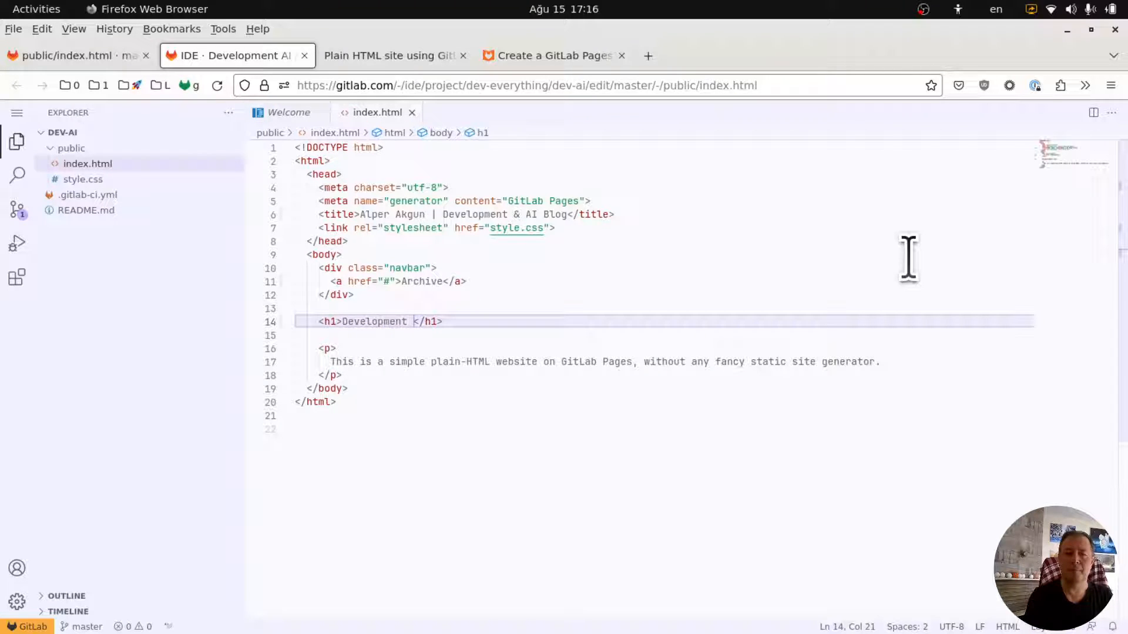
Step: Finish retyping the h1 heading as 'Alper Akgun | Development & AI Blog'
{"action": "type", "text": "& AI"}
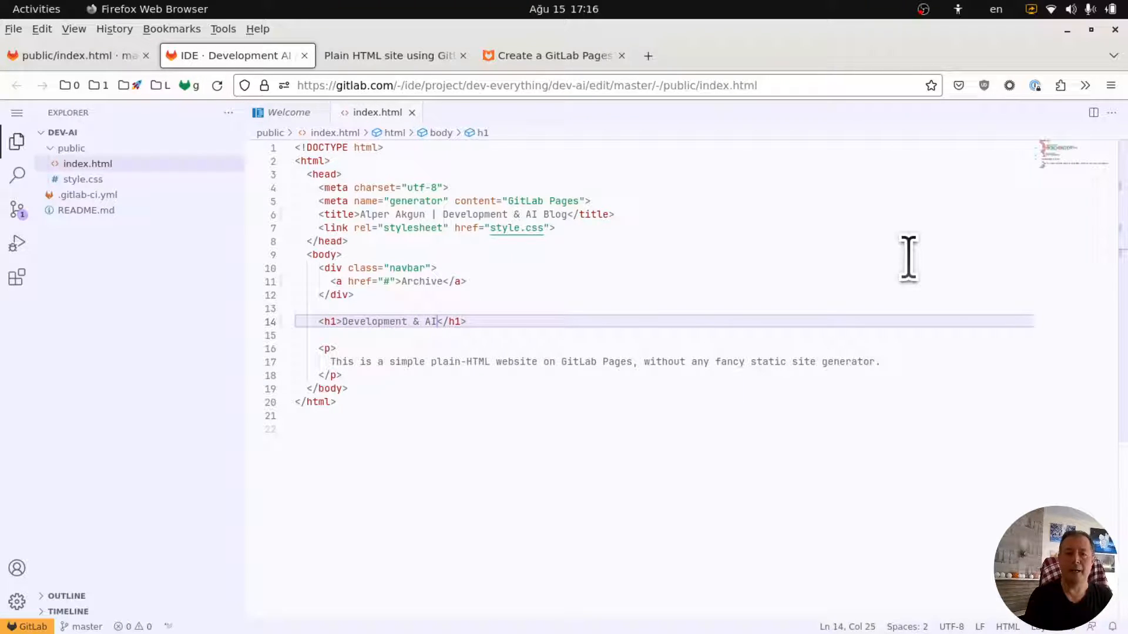
{"action": "type", "text": "Blog"}
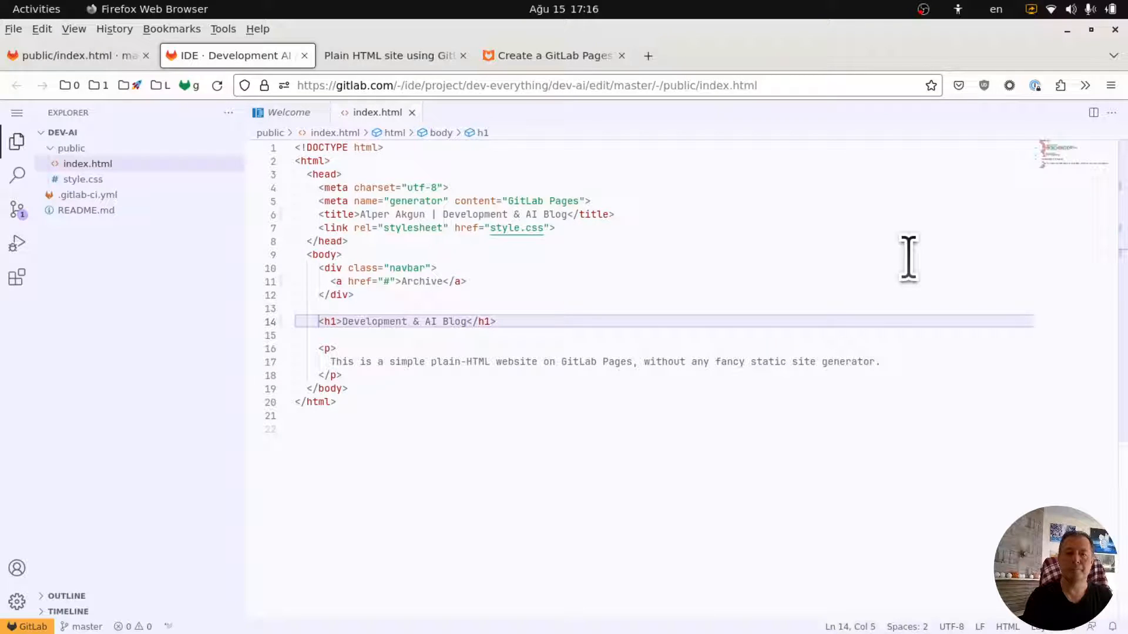
{"action": "type", "text": "Alper Akgun |"}
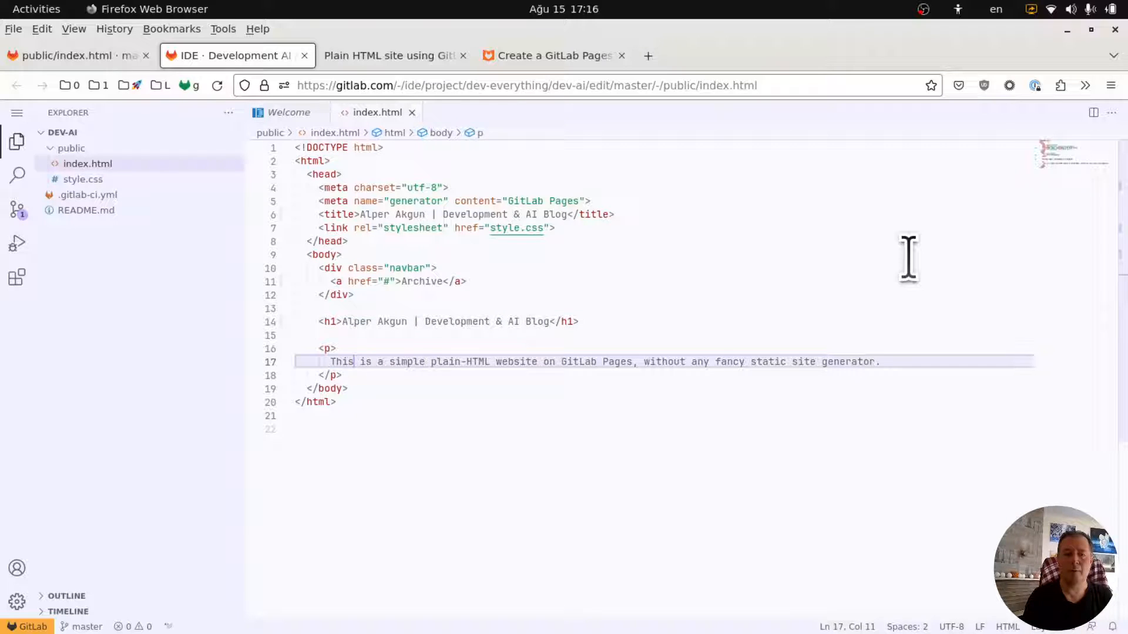
Step: Write 'I will write about GitLab and AI' in the paragraph below the heading
{"action": "type", "text": "I w"}
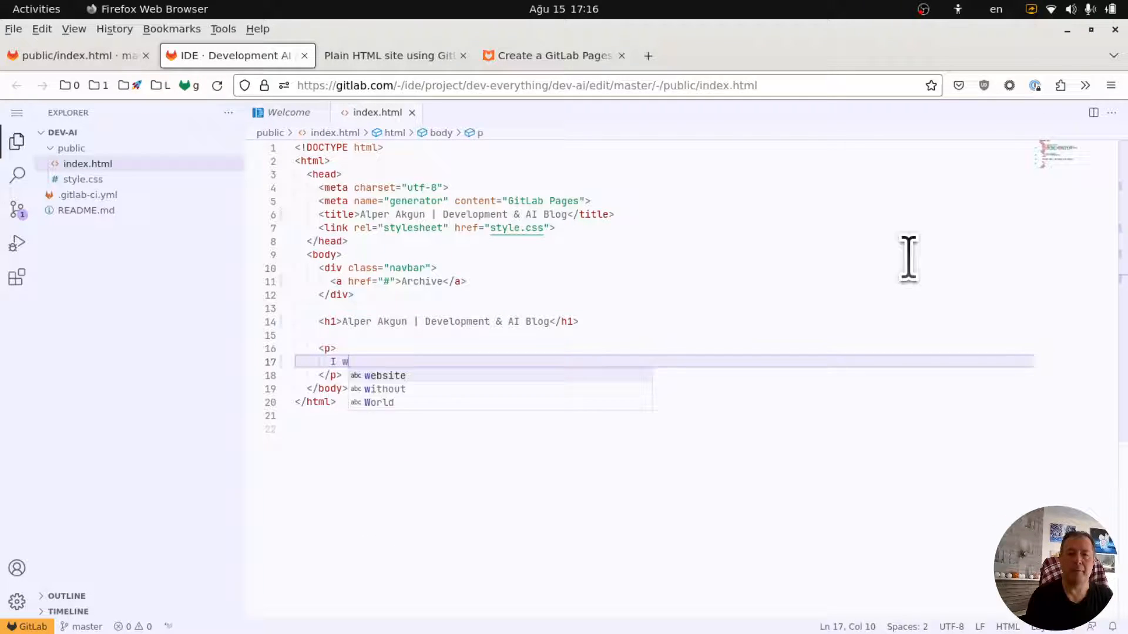
{"action": "type", "text": "ill writ"}
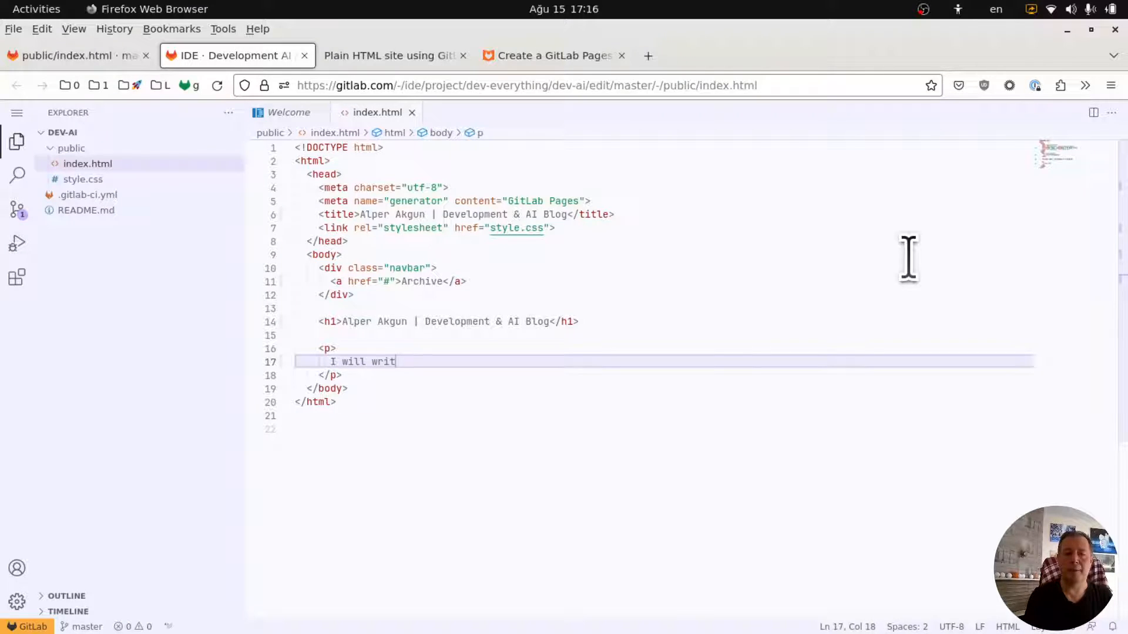
{"action": "type", "text": "e about GitLab and AI"}
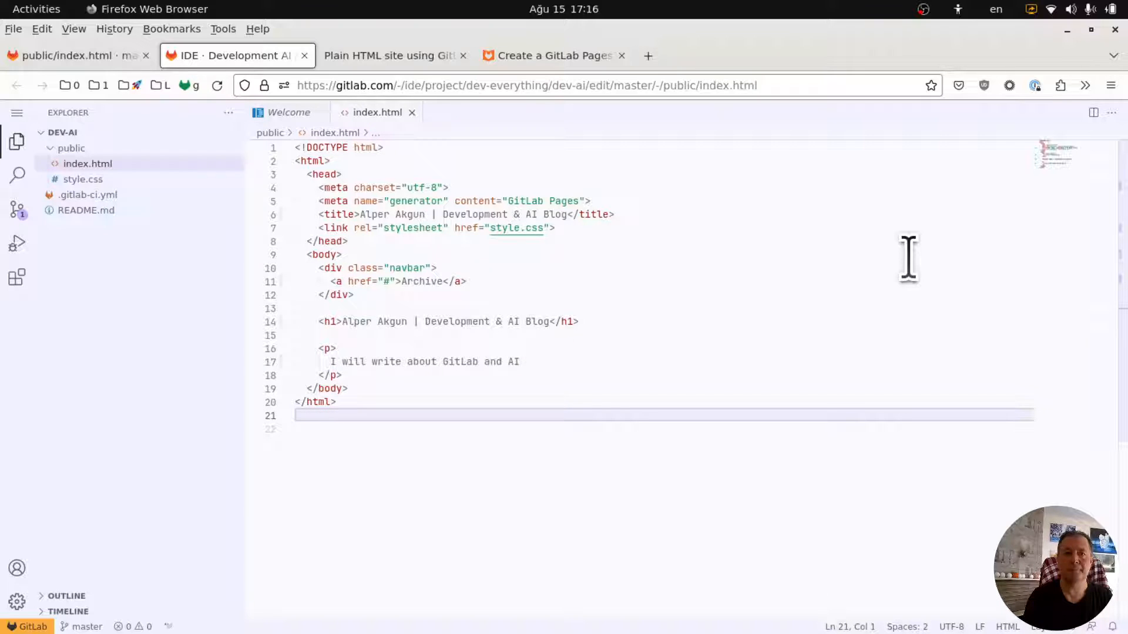
{"action": "left_click", "coordinate": [518, 321]}
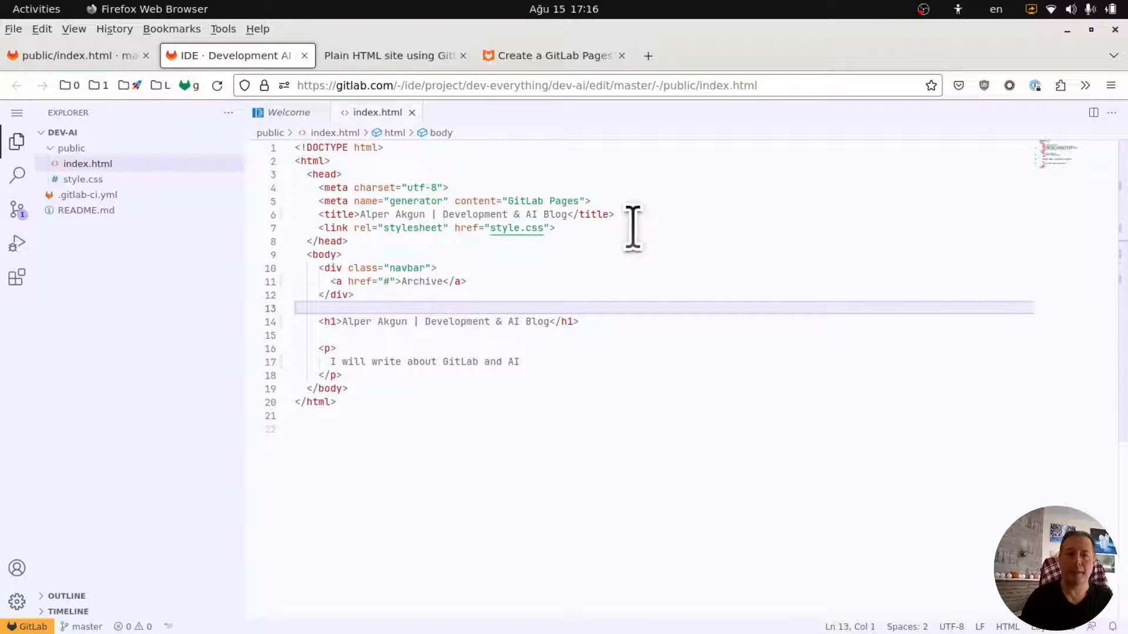
{"action": "mouse_move", "coordinate": [538, 242]}
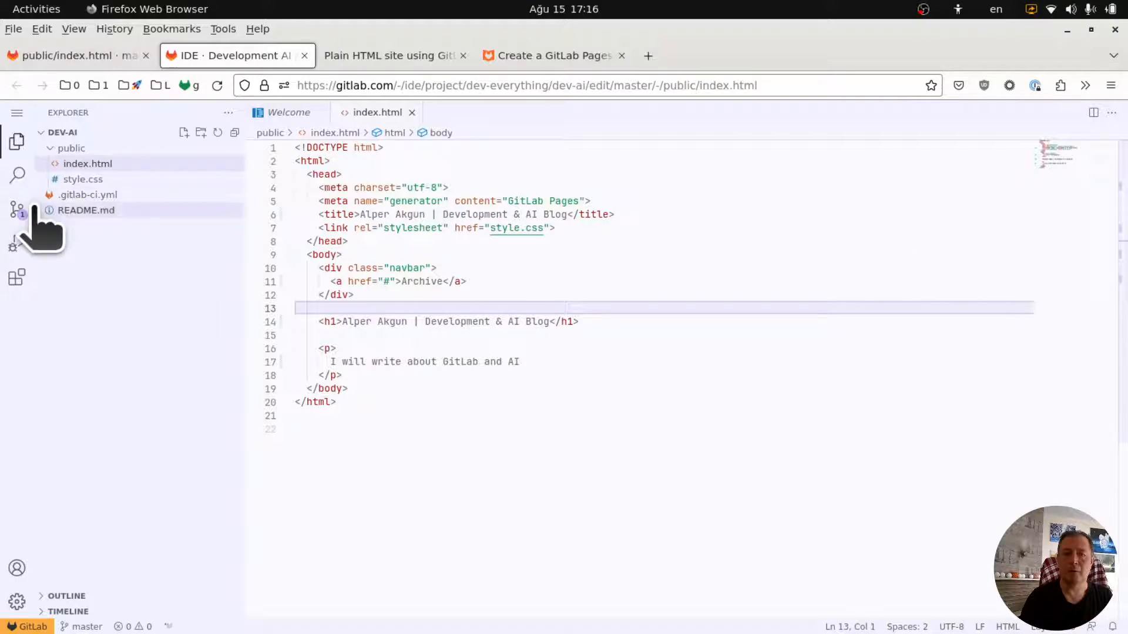
Step: Commit the index.html edits to new branch aa-initial-website and start a merge request
{"action": "left_click", "coordinate": [17, 209]}
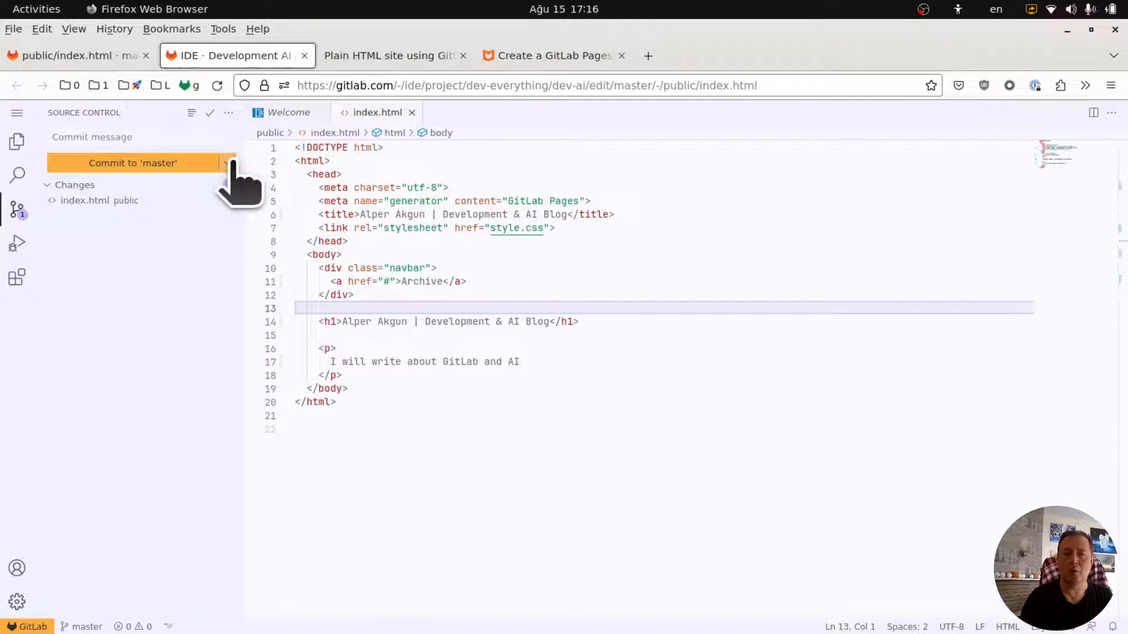
{"action": "left_click", "coordinate": [132, 163]}
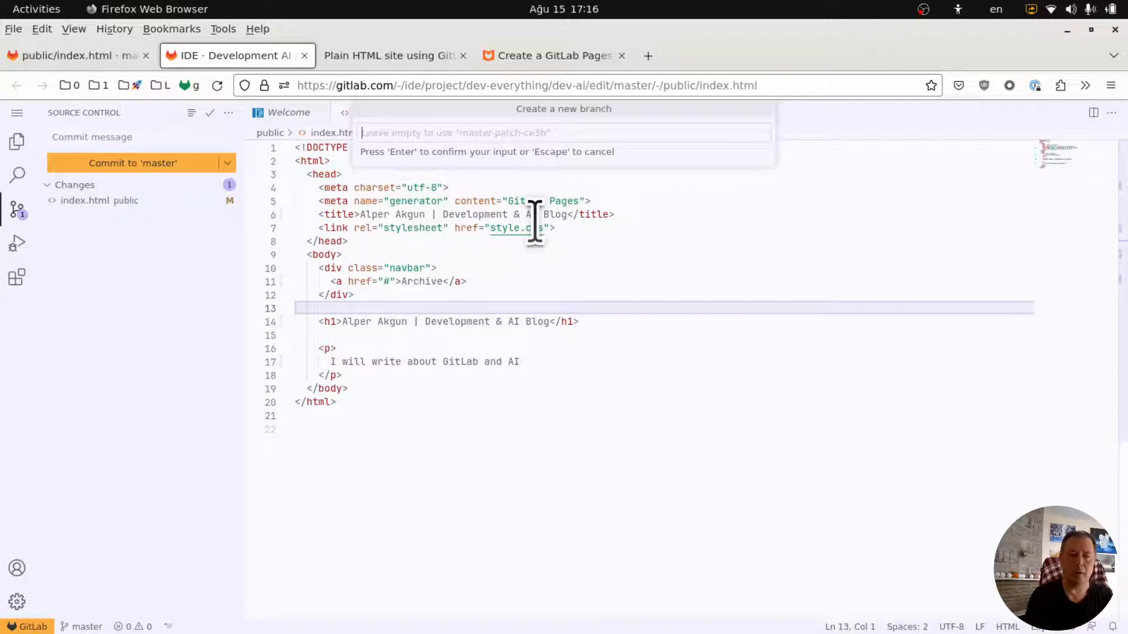
{"action": "type", "text": "aa-i"}
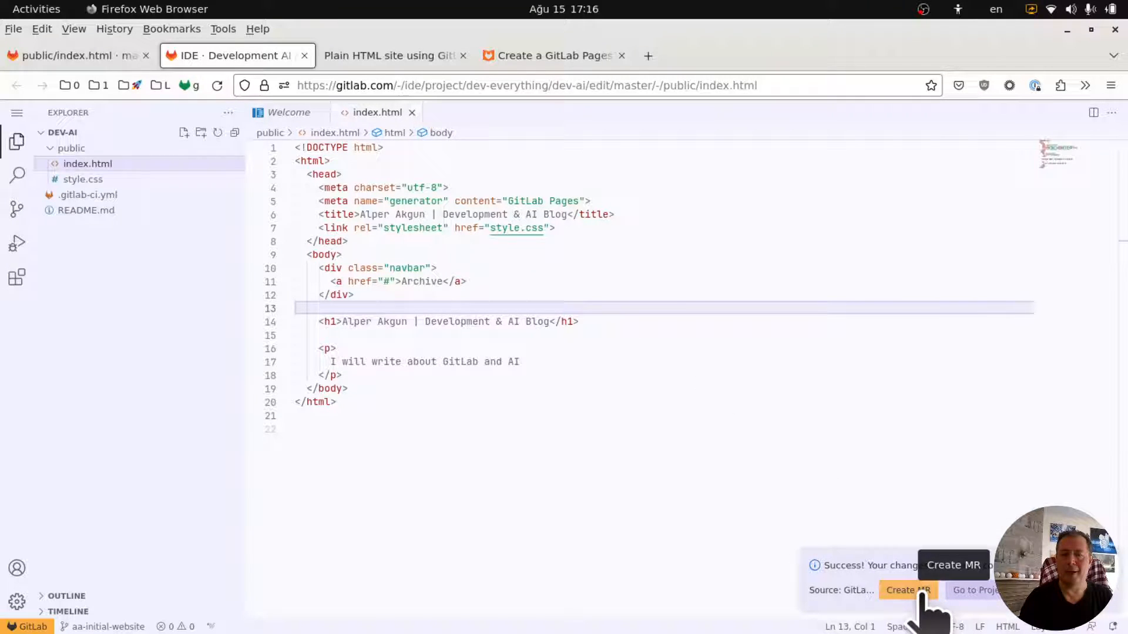
{"action": "left_click", "coordinate": [907, 589]}
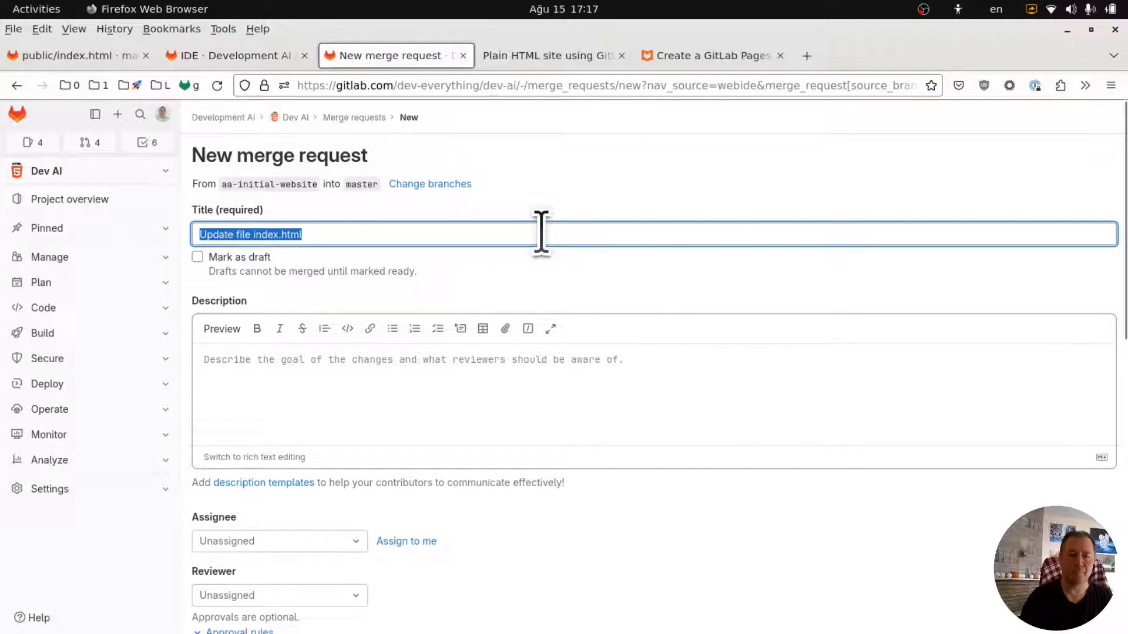
Step: Title the merge request 'Initial blog website' and create it
{"action": "type", "text": "Initial w"}
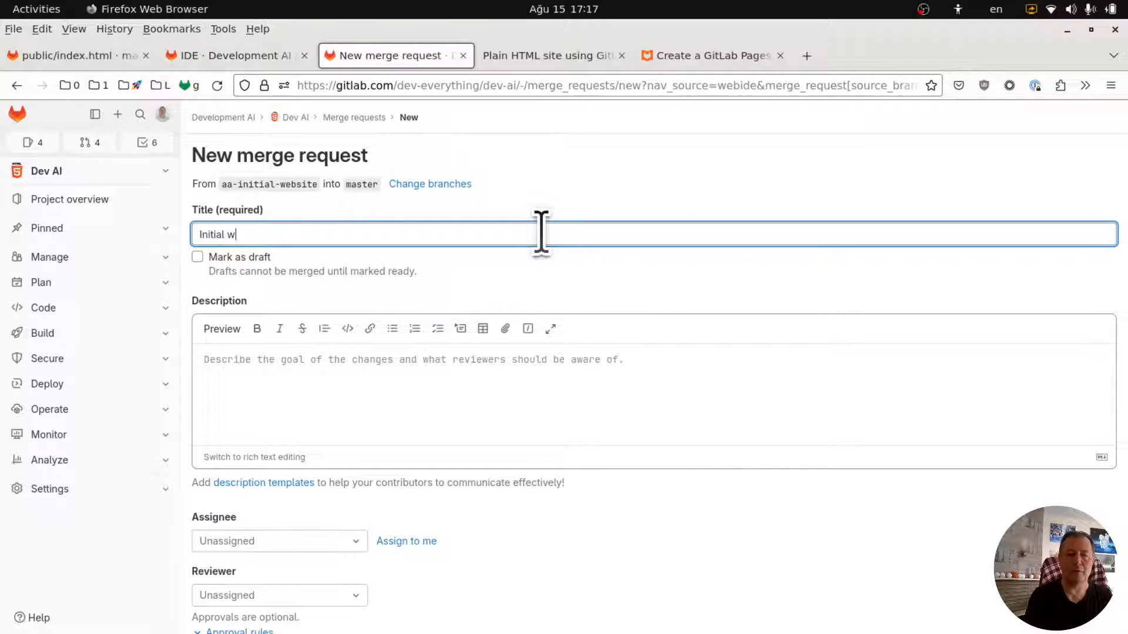
{"action": "type", "text": "ebsite"}
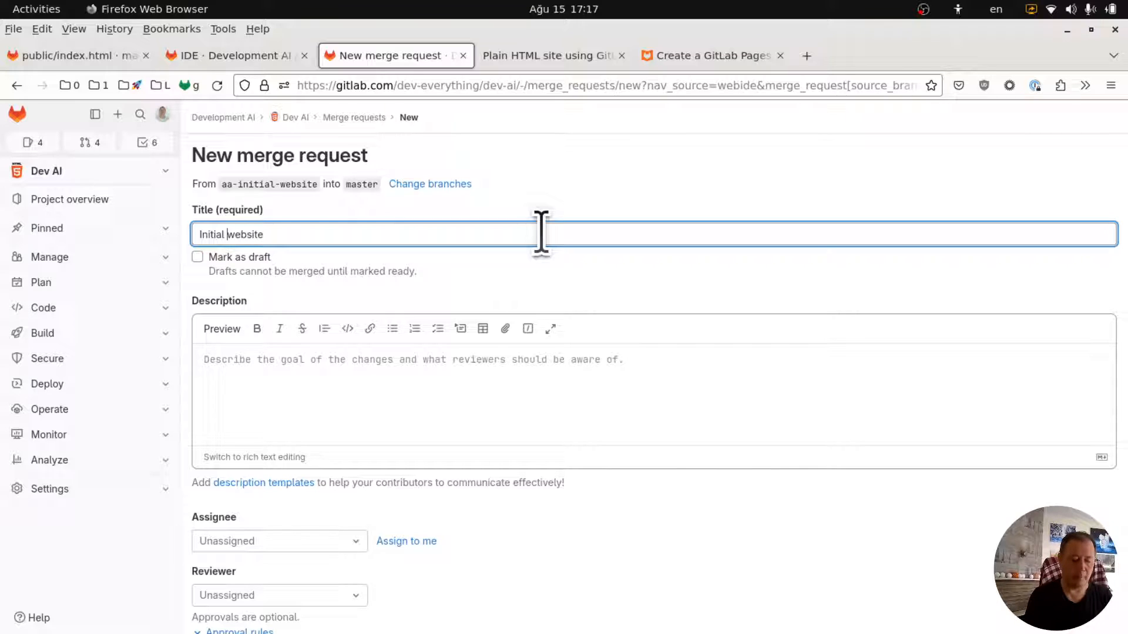
{"action": "type", "text": "blog"}
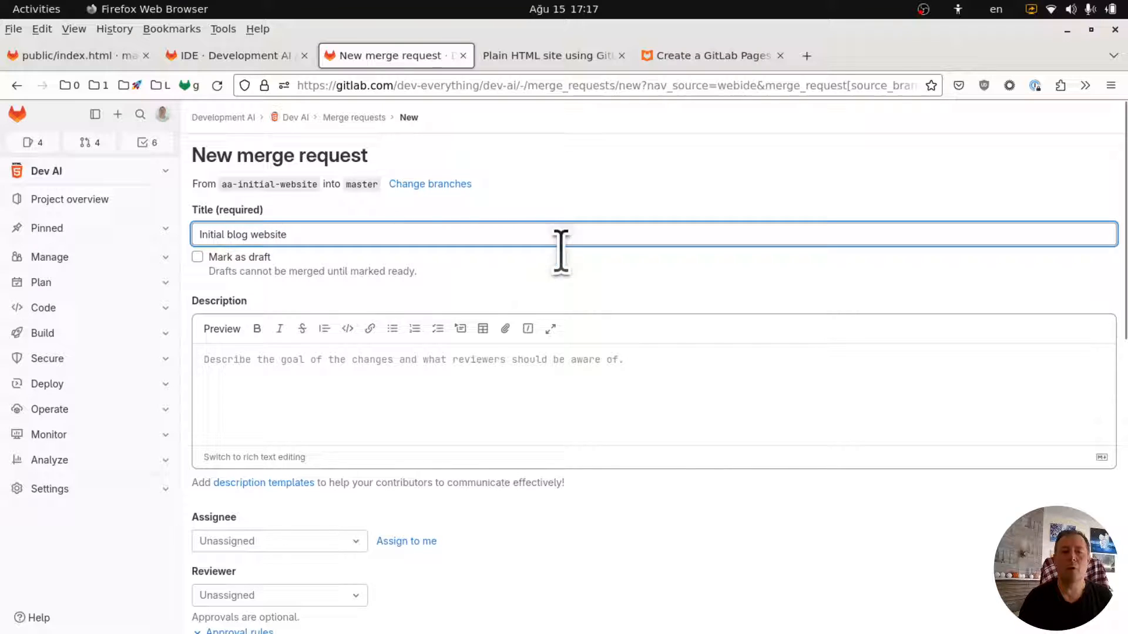
{"action": "scroll", "scroll_direction": "down", "scroll_amount": 3}
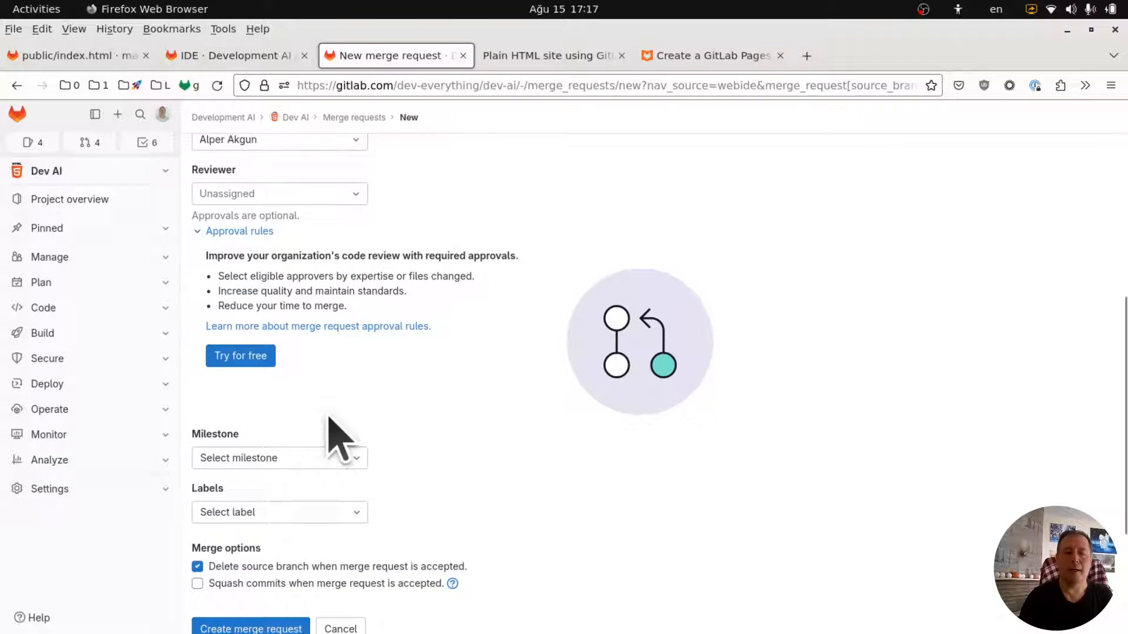
{"action": "scroll", "scroll_direction": "down", "scroll_amount": 3}
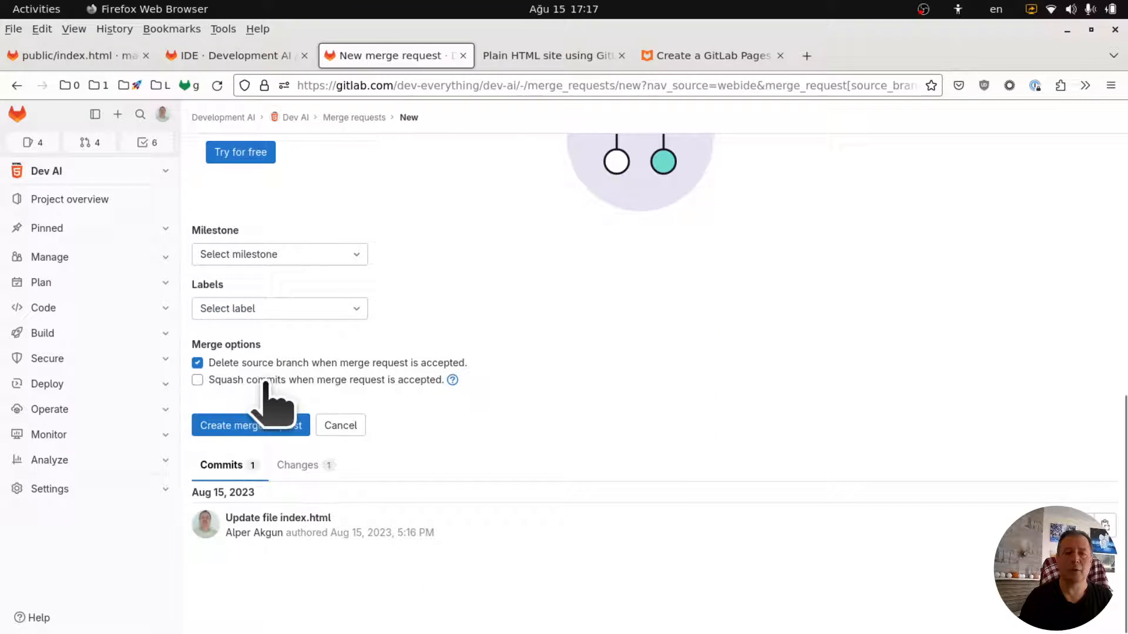
{"action": "left_click", "coordinate": [250, 425]}
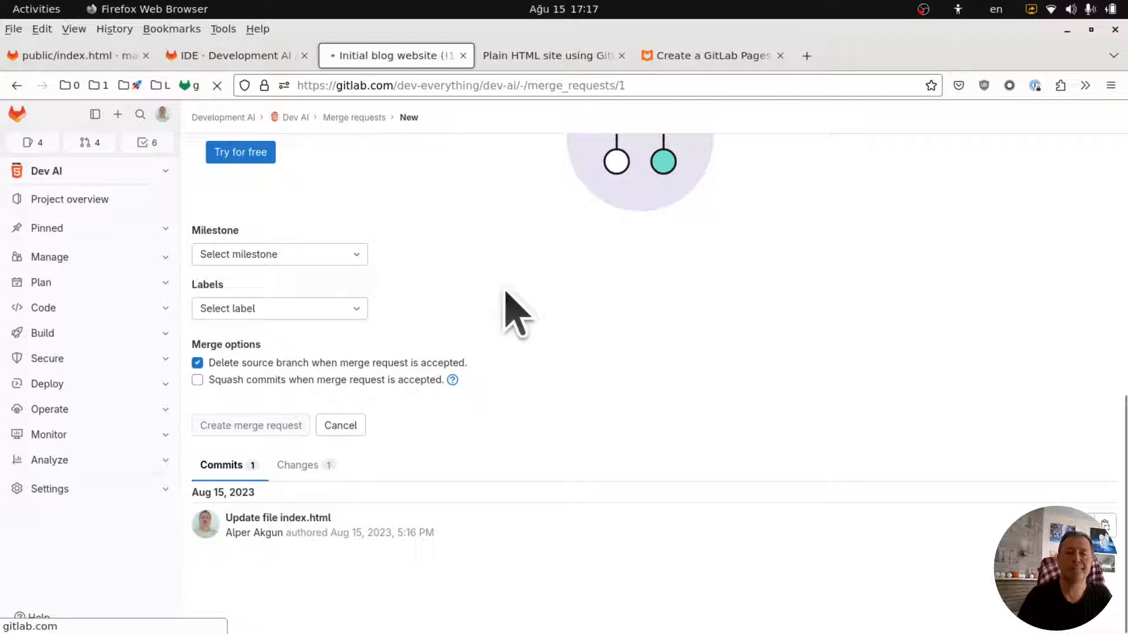
{"action": "left_click", "coordinate": [250, 425]}
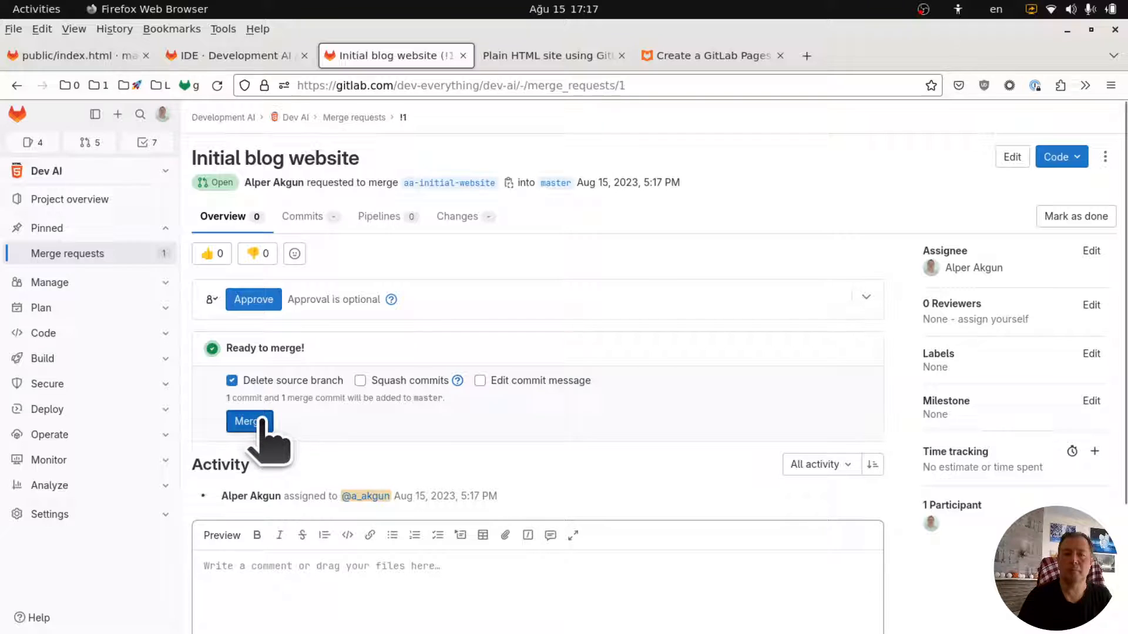
{"action": "mouse_move", "coordinate": [407, 252]}
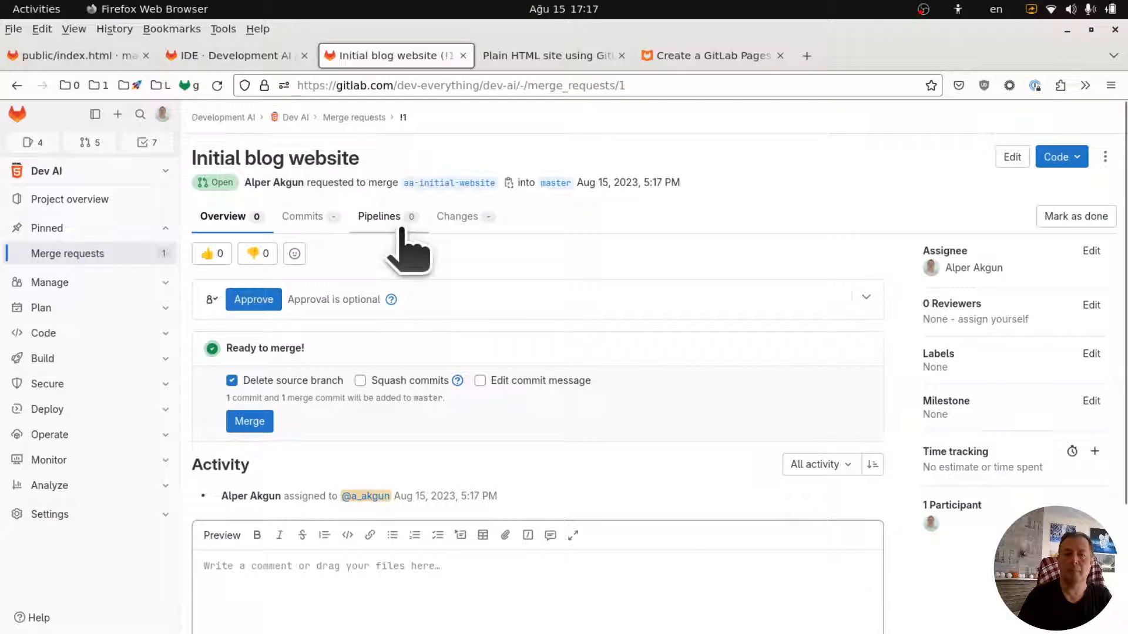
Step: Check the merge request's pipelines and dismiss the run-pipeline error
{"action": "left_click", "coordinate": [378, 215]}
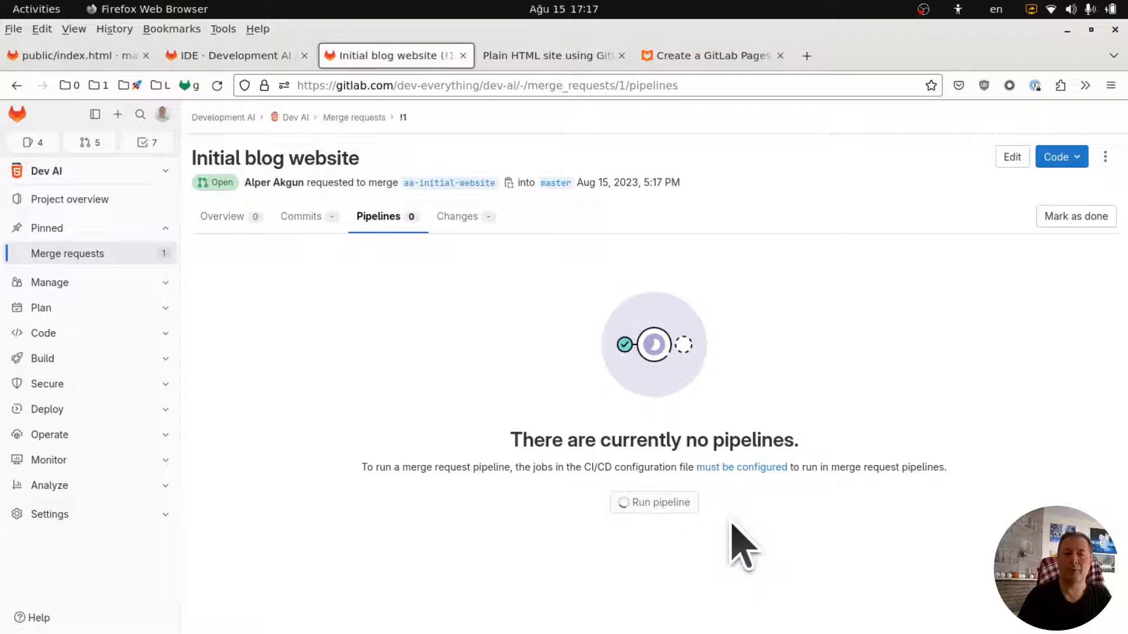
{"action": "left_click", "coordinate": [653, 503]}
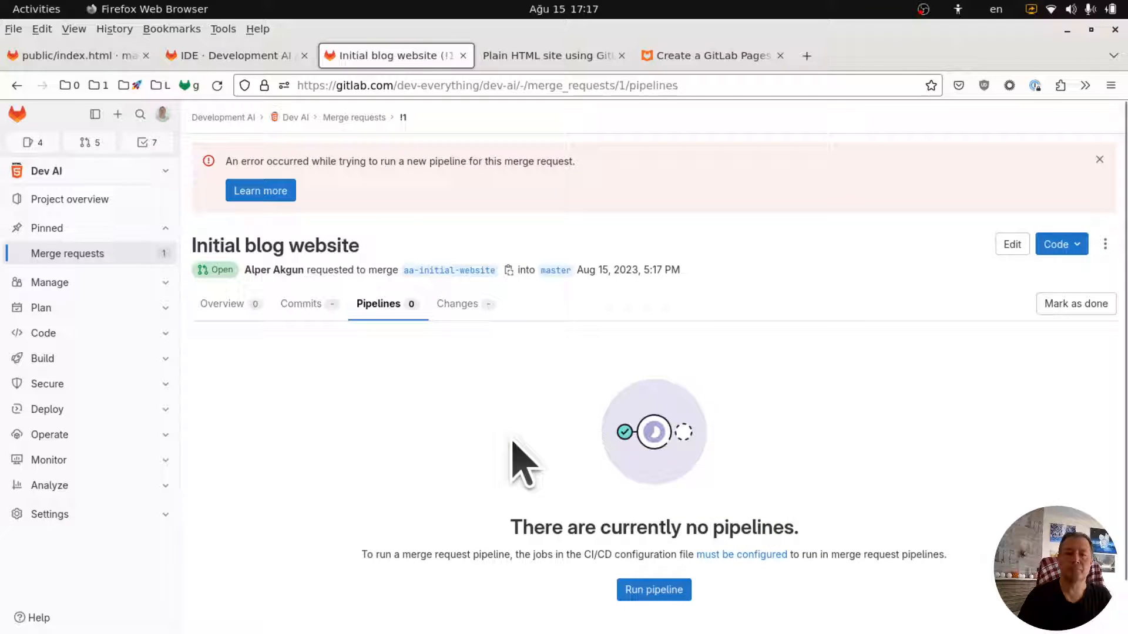
{"action": "left_click", "coordinate": [1098, 159]}
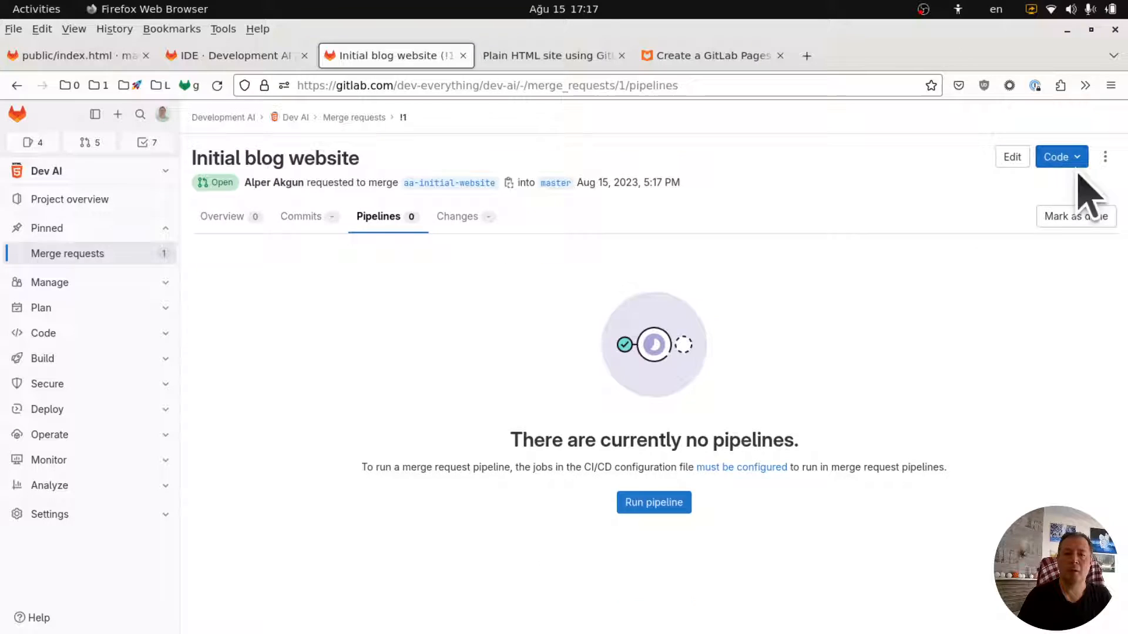
Step: Merge aa-initial-website into master and recheck the pipelines
{"action": "left_click", "coordinate": [222, 217]}
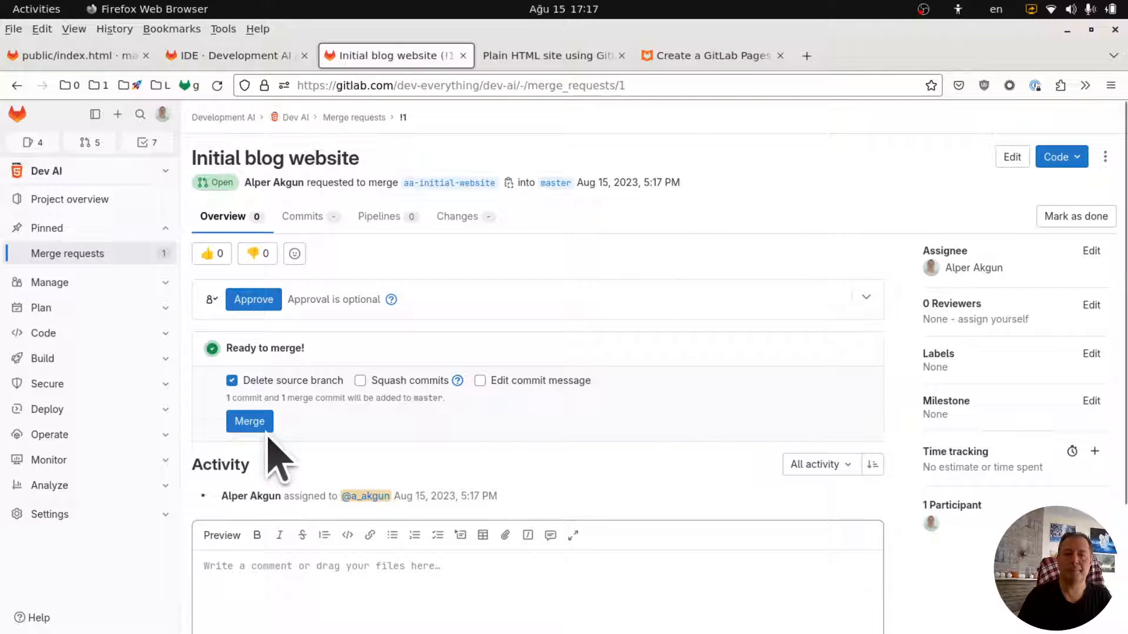
{"action": "left_click", "coordinate": [250, 420]}
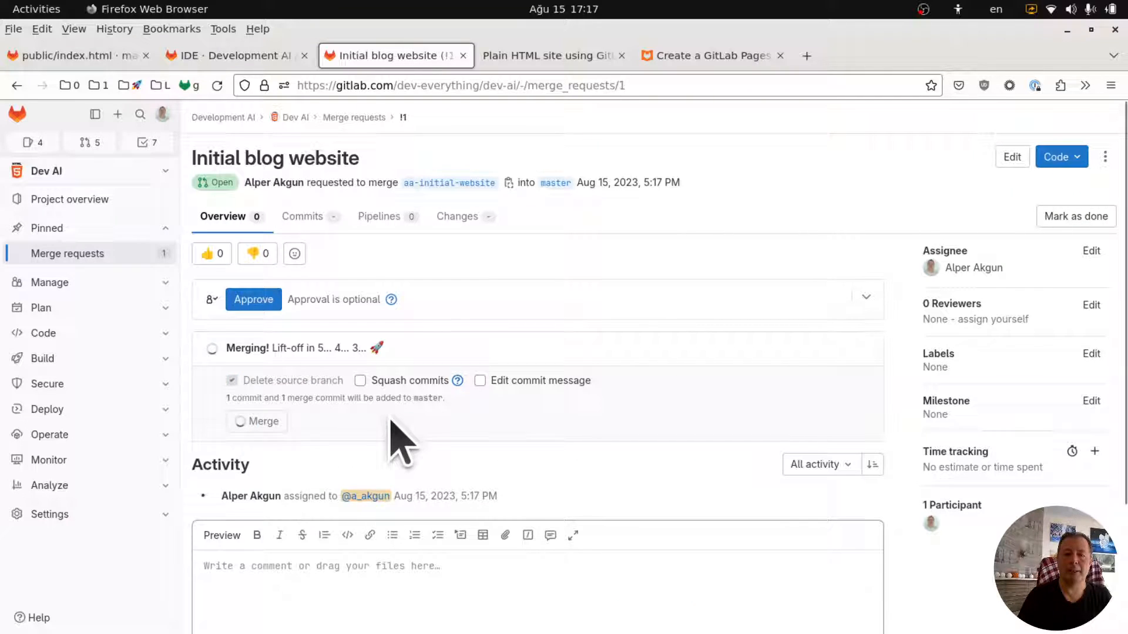
{"action": "left_click", "coordinate": [263, 420]}
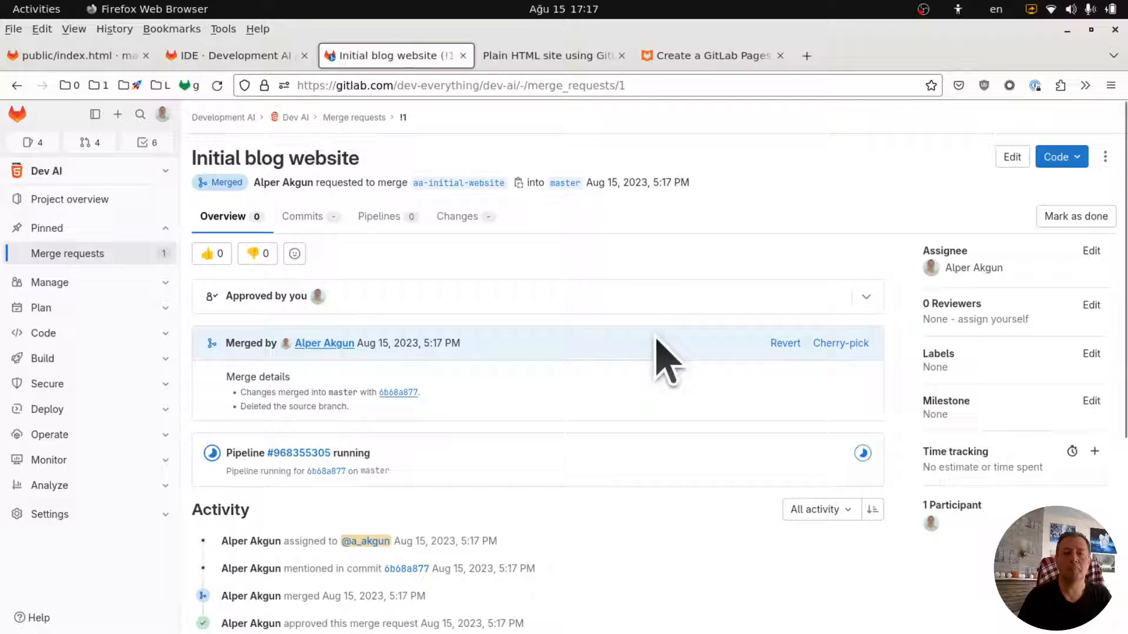
{"action": "left_click", "coordinate": [379, 216]}
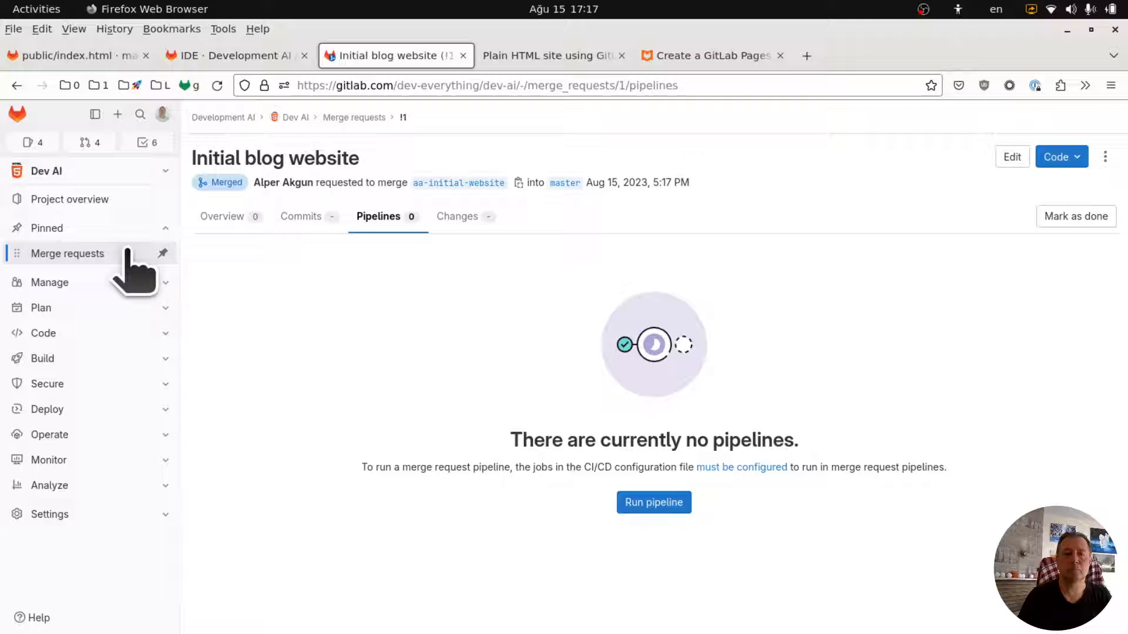
Step: Confirm the merge pipeline passed under Build > Pipelines, then view the live Pages site
{"action": "left_click", "coordinate": [42, 359]}
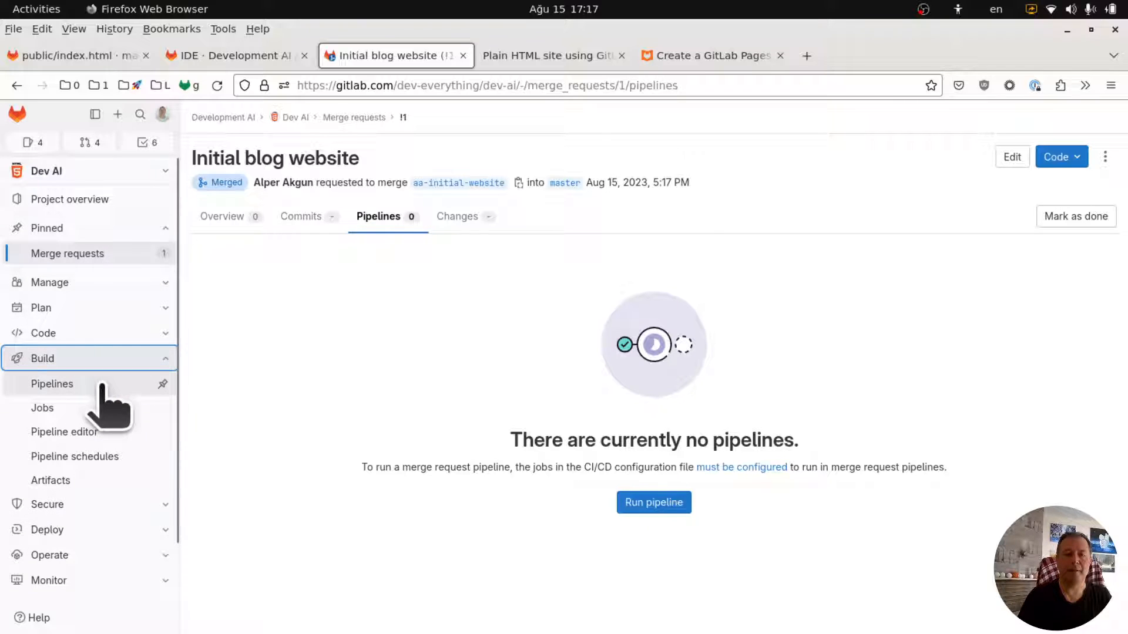
{"action": "left_click", "coordinate": [52, 384]}
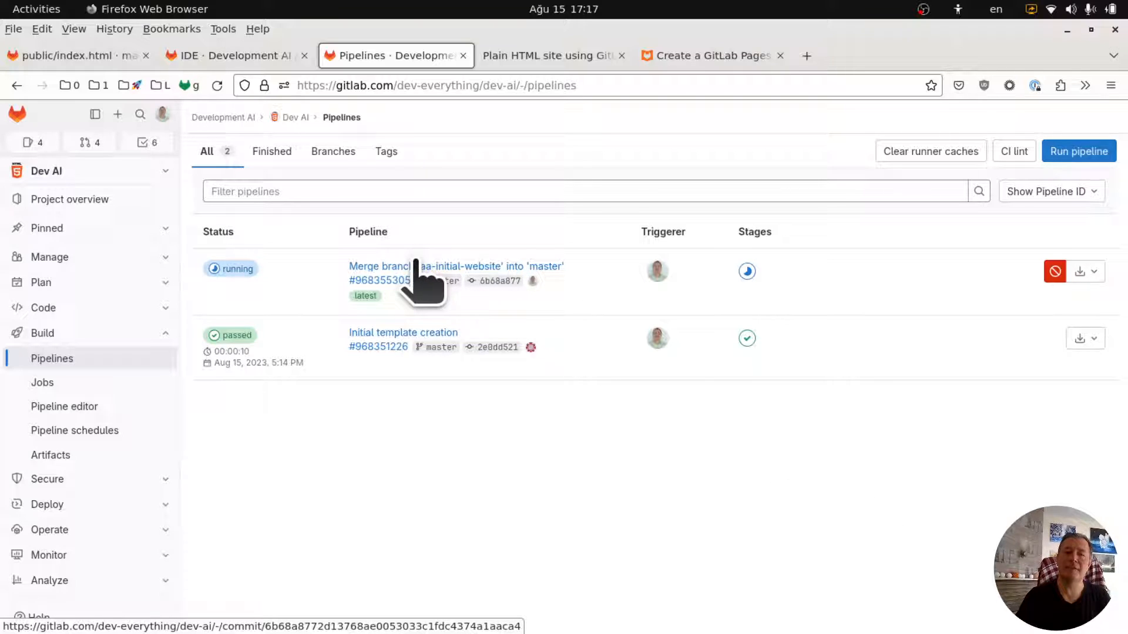
{"action": "left_click", "coordinate": [747, 271]}
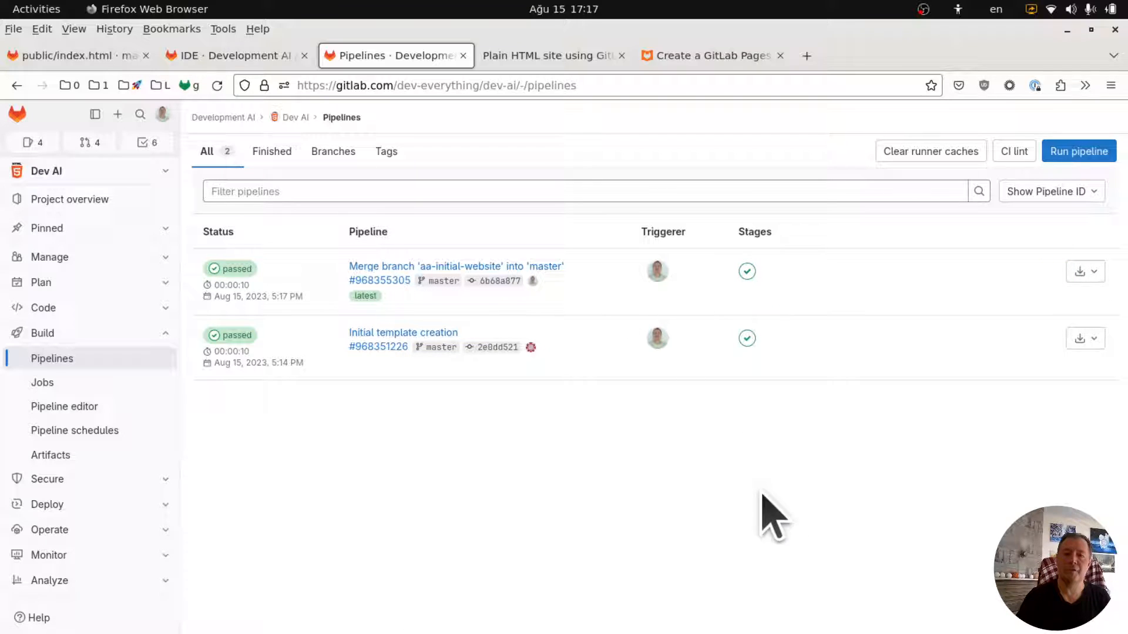
{"action": "left_click", "coordinate": [550, 55]}
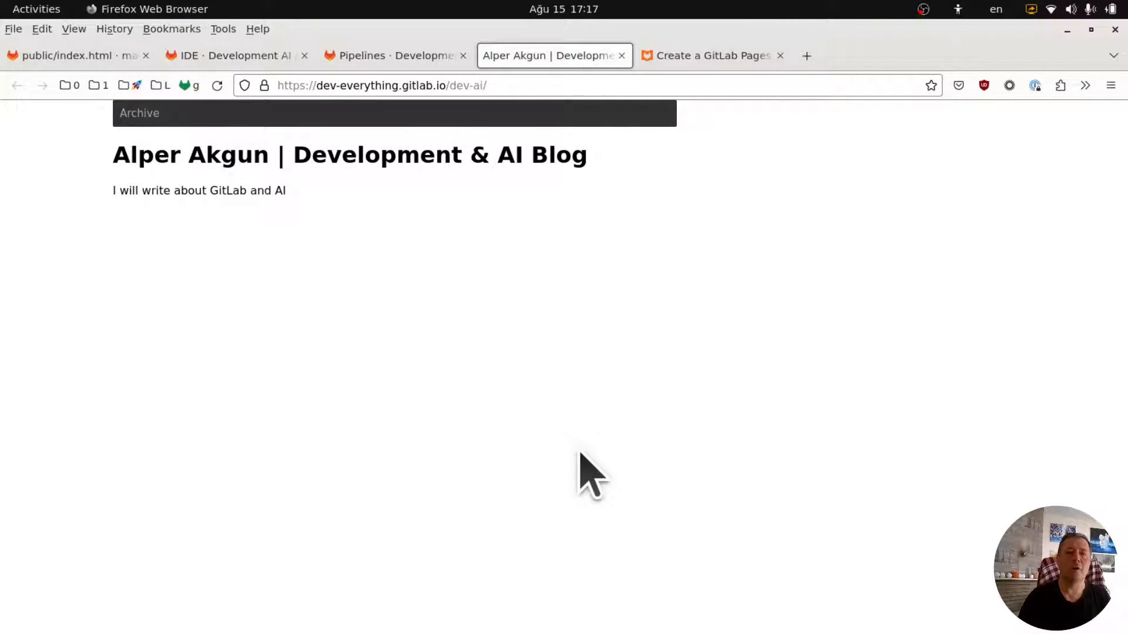
{"action": "mouse_move", "coordinate": [363, 281]}
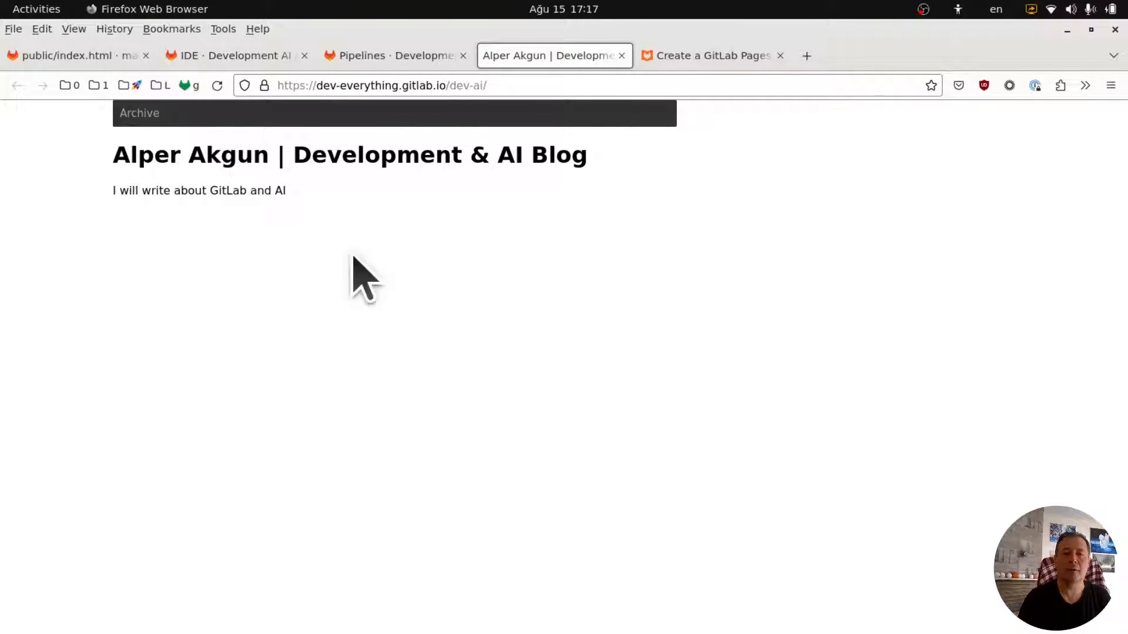
{"action": "mouse_move", "coordinate": [426, 281]}
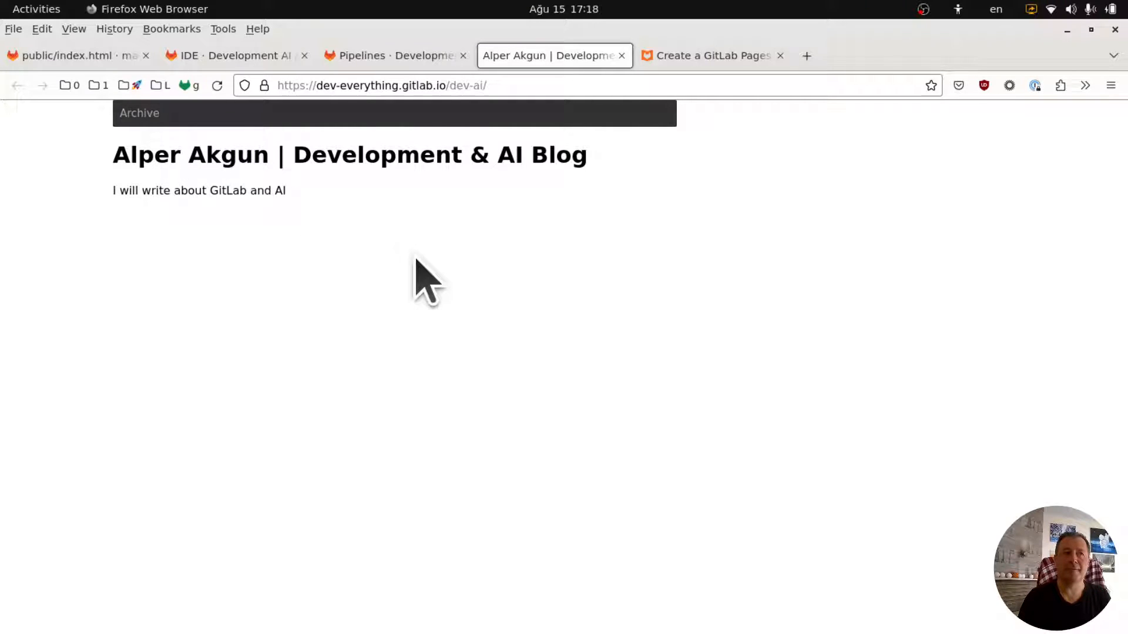
{"action": "mouse_move", "coordinate": [420, 320]}
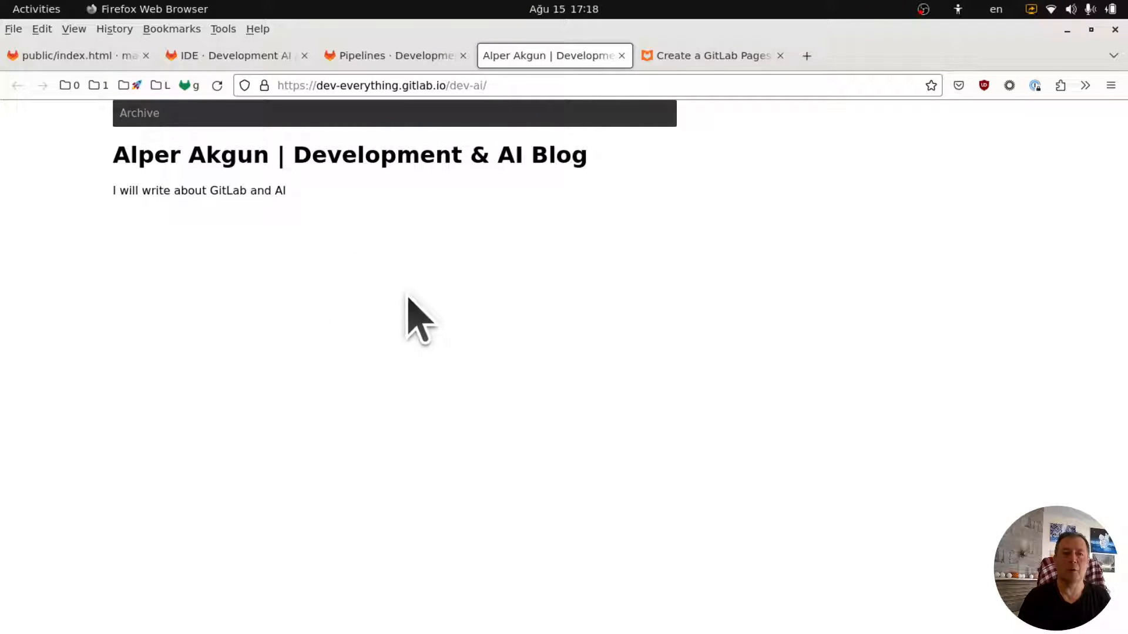